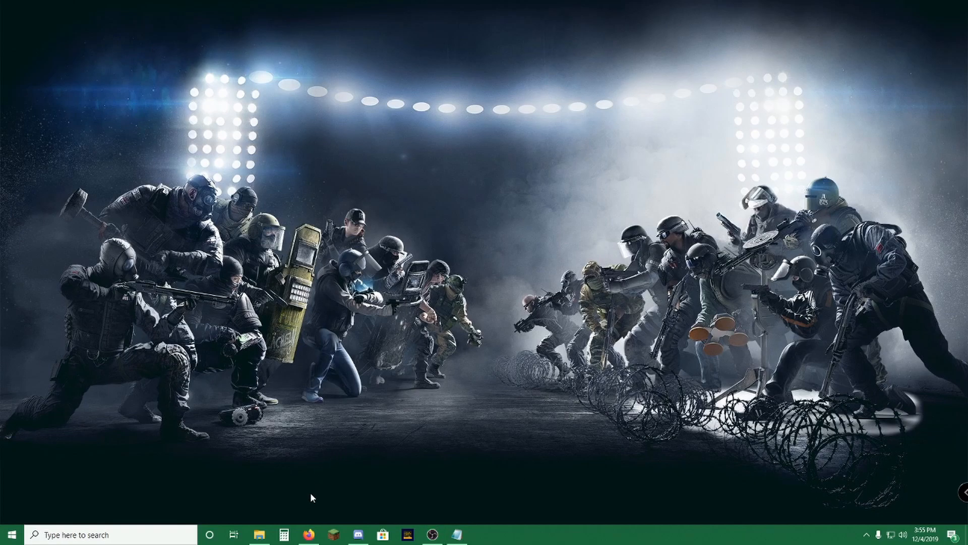
Step: Bring up Firefox and switch to the ATLauncher downloads page
left_click(308, 534)
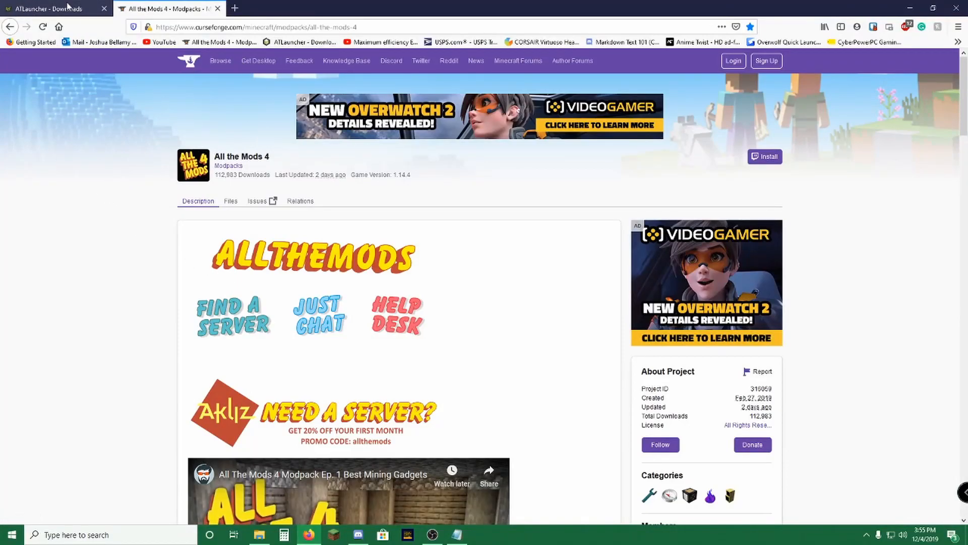
left_click(52, 8)
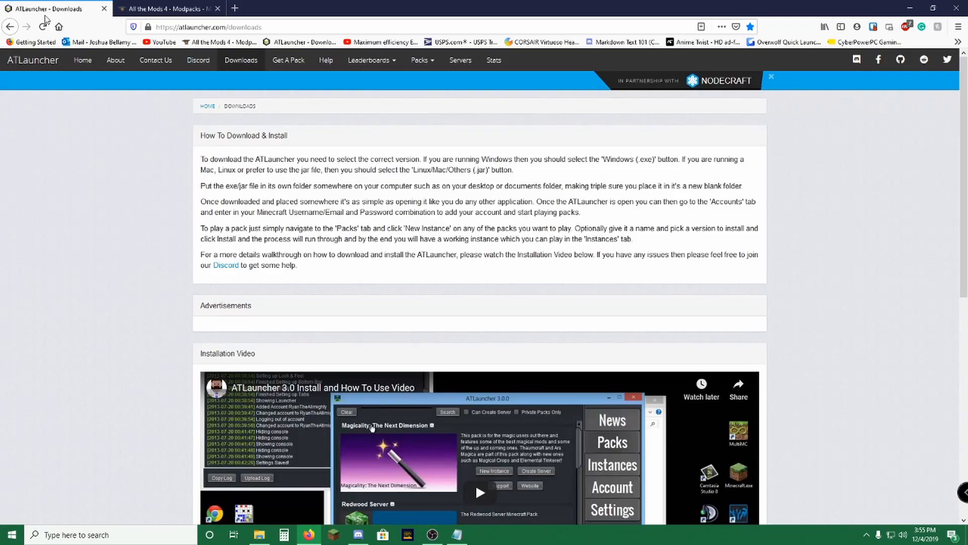
left_click(166, 9)
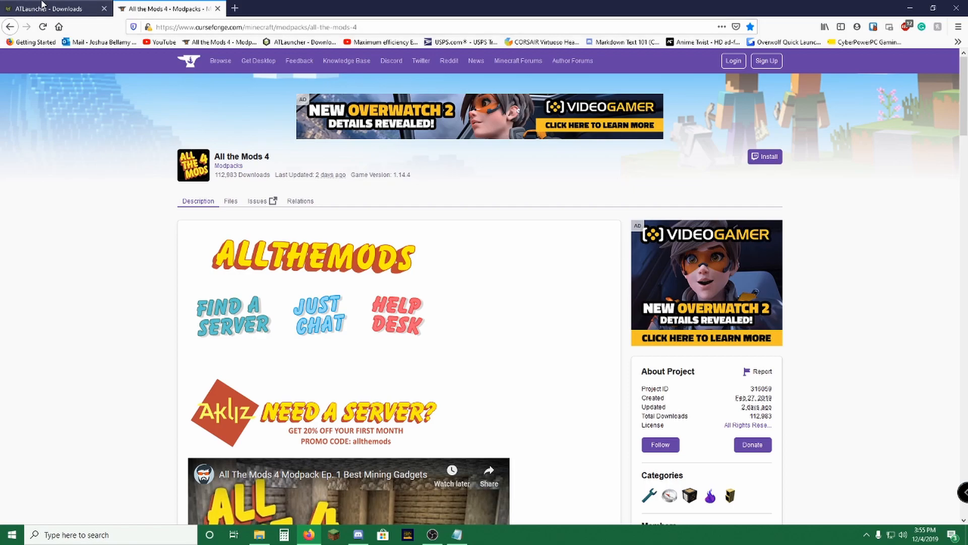
left_click(53, 9)
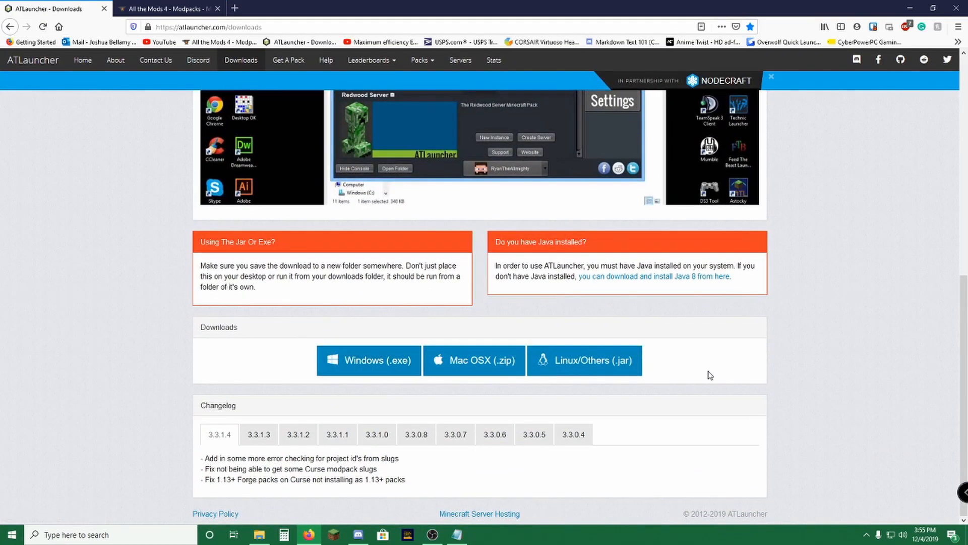
Step: Download the Windows ATLauncher.exe and save the file
left_click(369, 360)
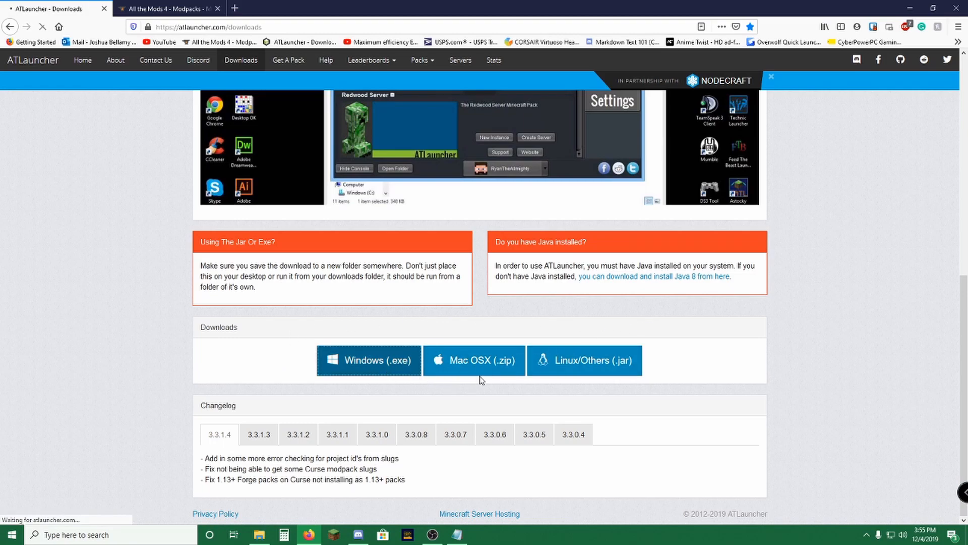
left_click(369, 360)
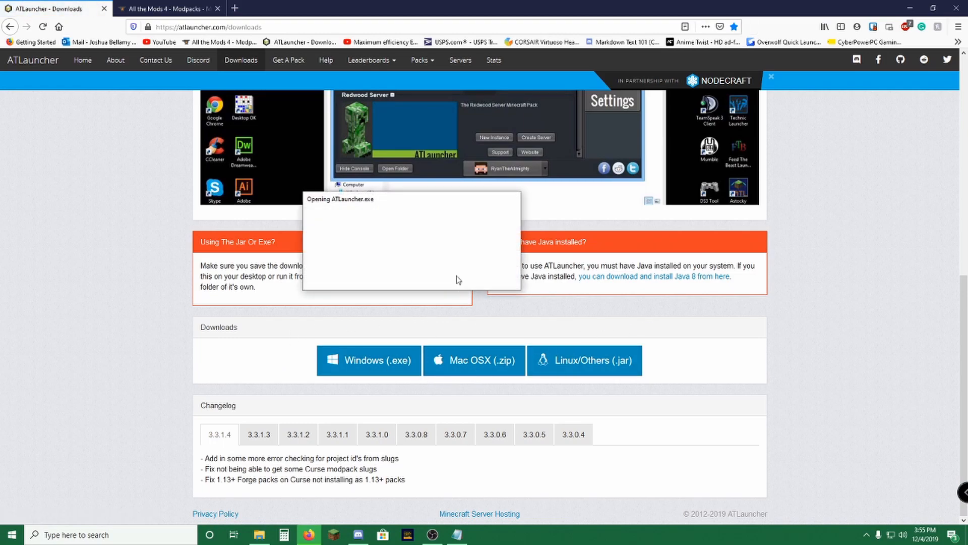
left_click(368, 360)
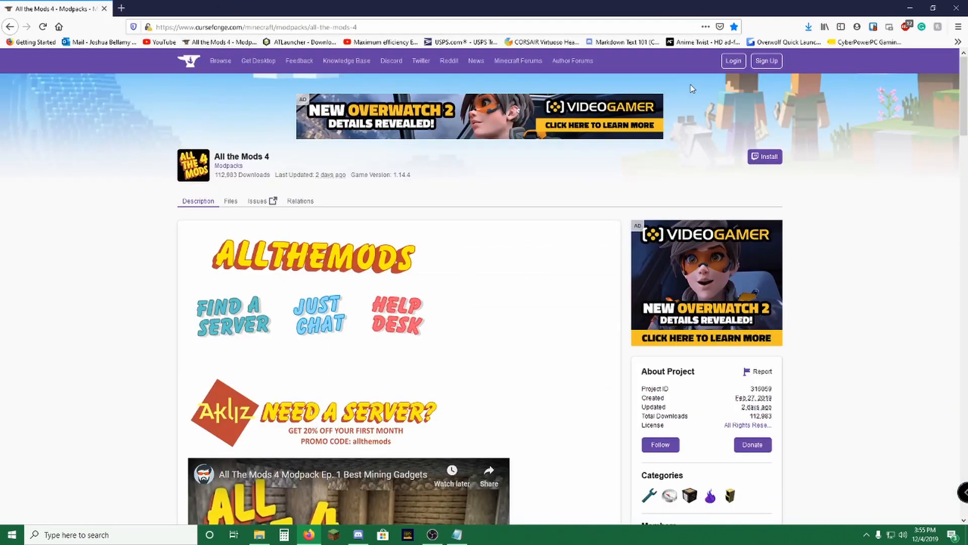
mouse_move(482, 143)
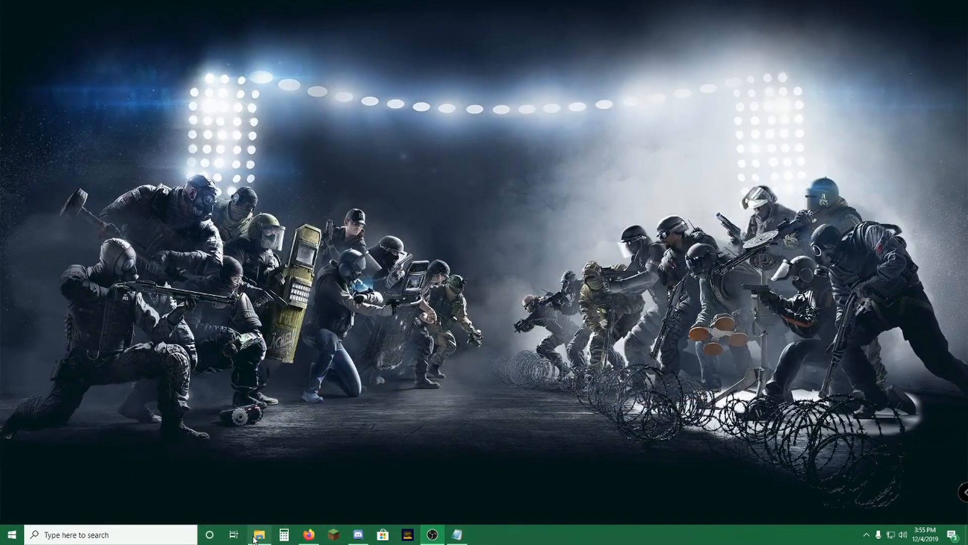
Step: Put ATLauncher.exe in a new desktop folder 'atlauncher 2' and select it there
left_click(259, 535)
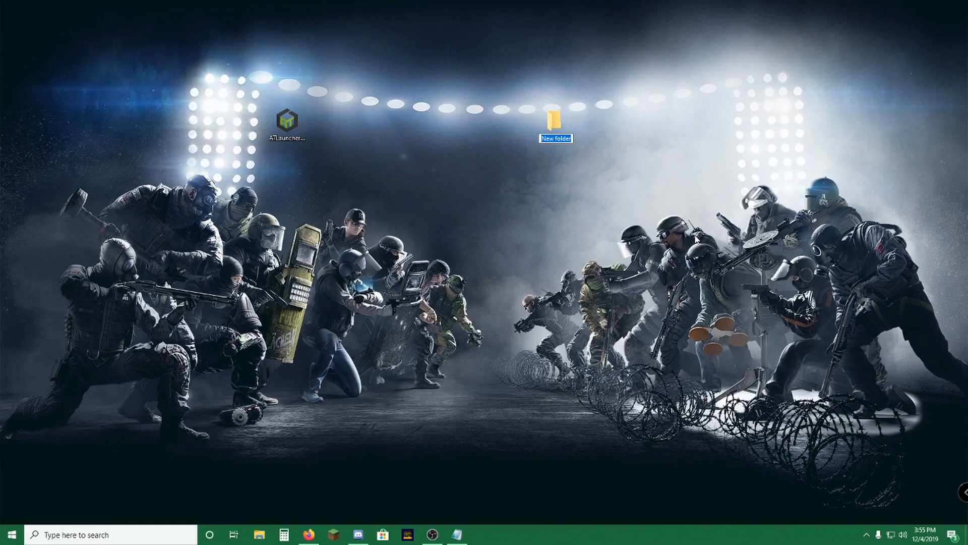
type("AT")
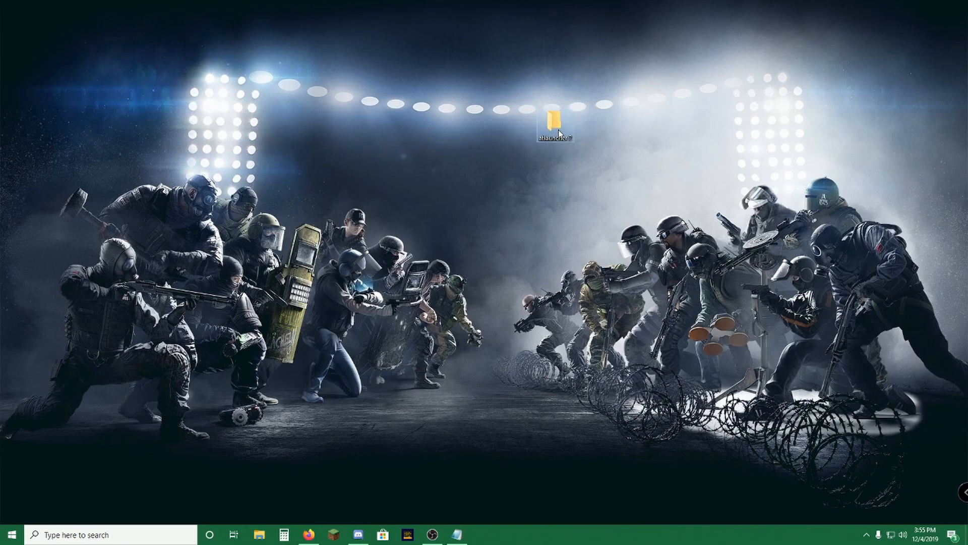
double_click(555, 119)
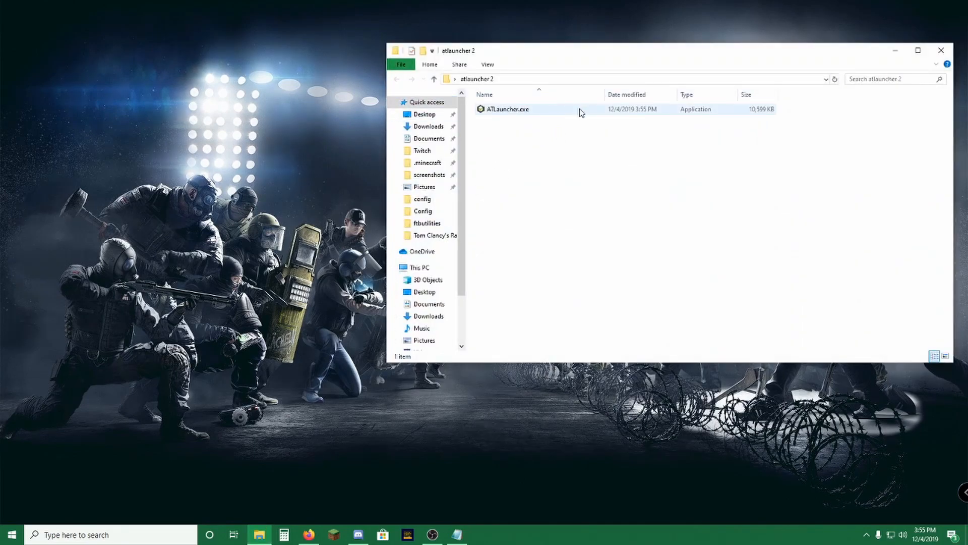
left_click(507, 109)
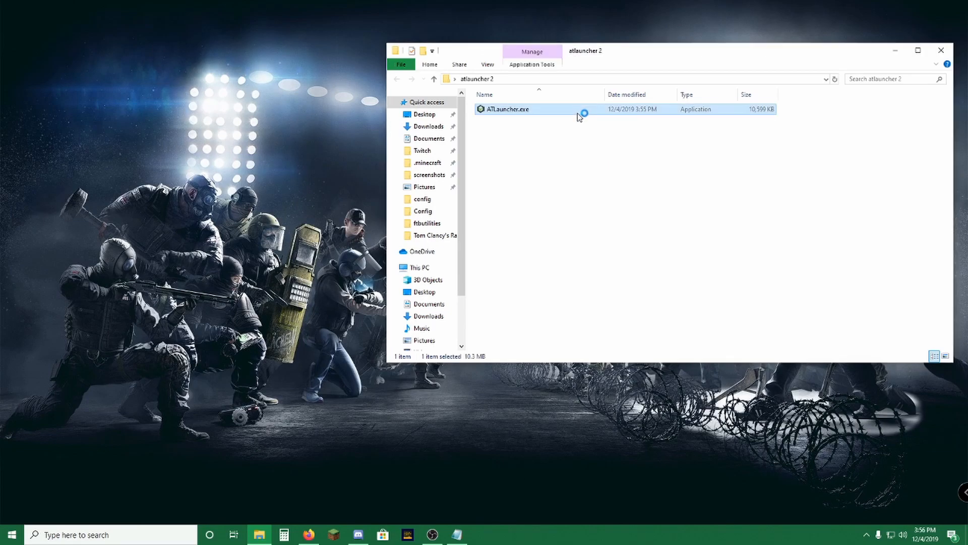
Step: Run ATLauncher.exe and save the first-time setup to reach the news screen
double_click(506, 109)
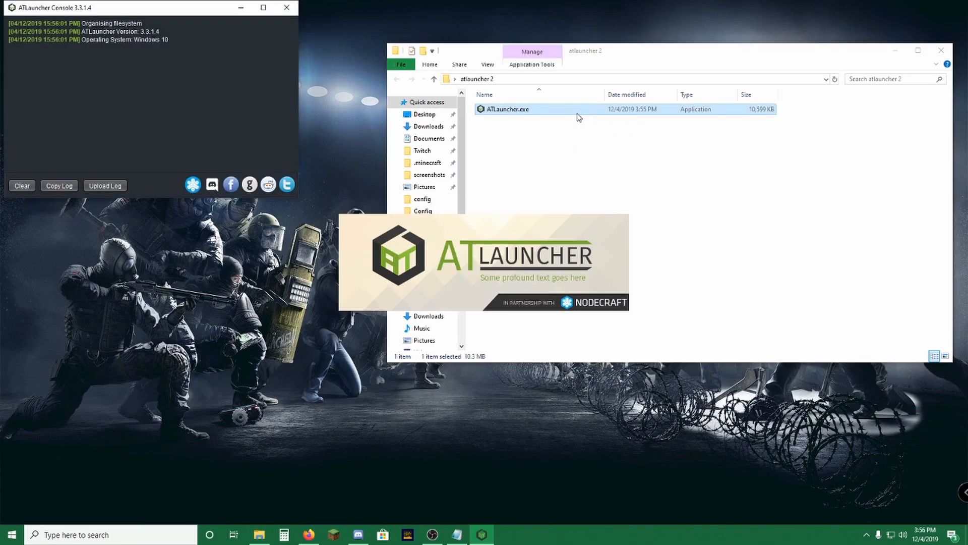
double_click(506, 109)
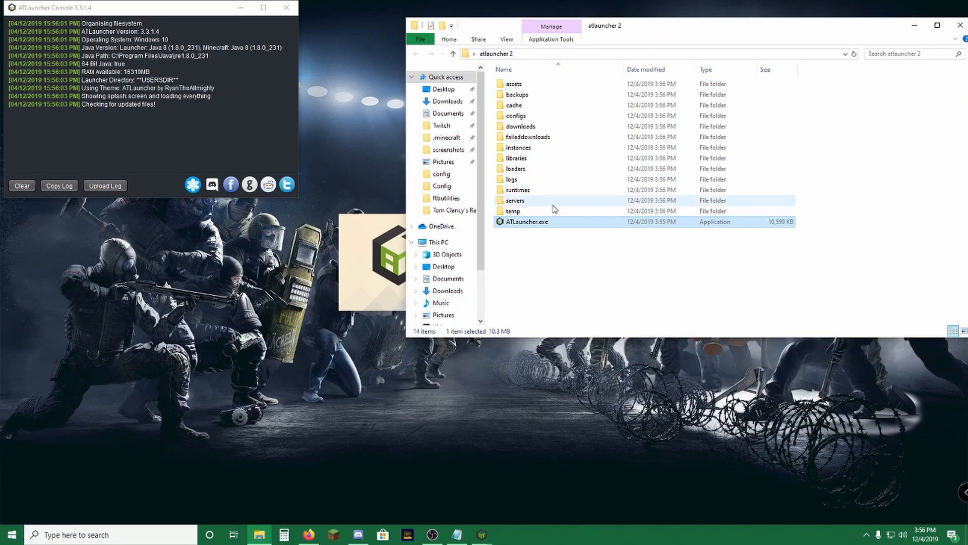
double_click(527, 221)
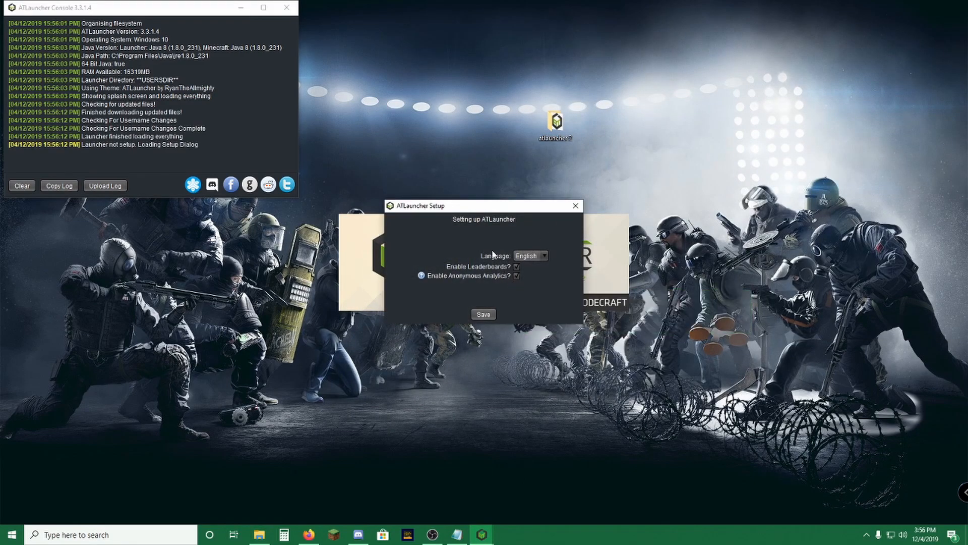
left_click(483, 315)
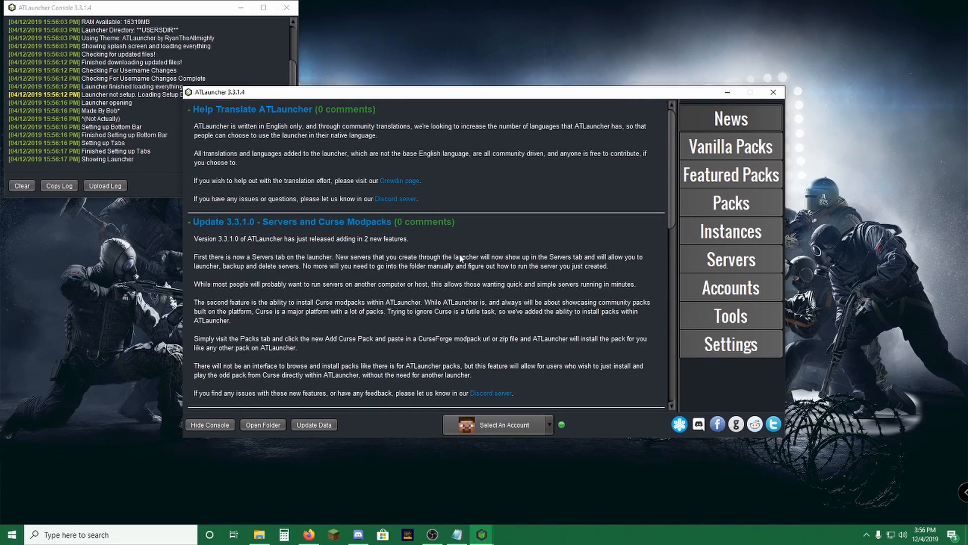
mouse_move(739, 190)
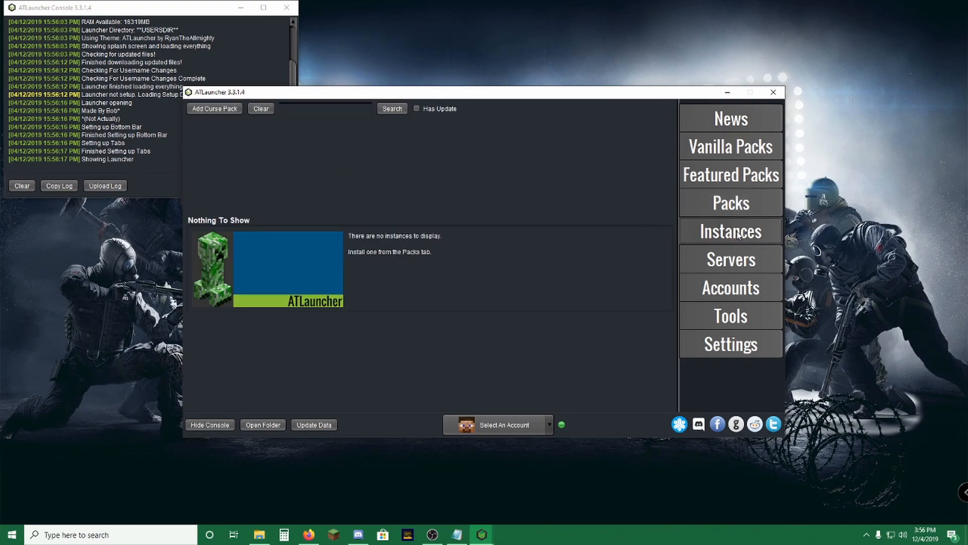
mouse_move(213, 117)
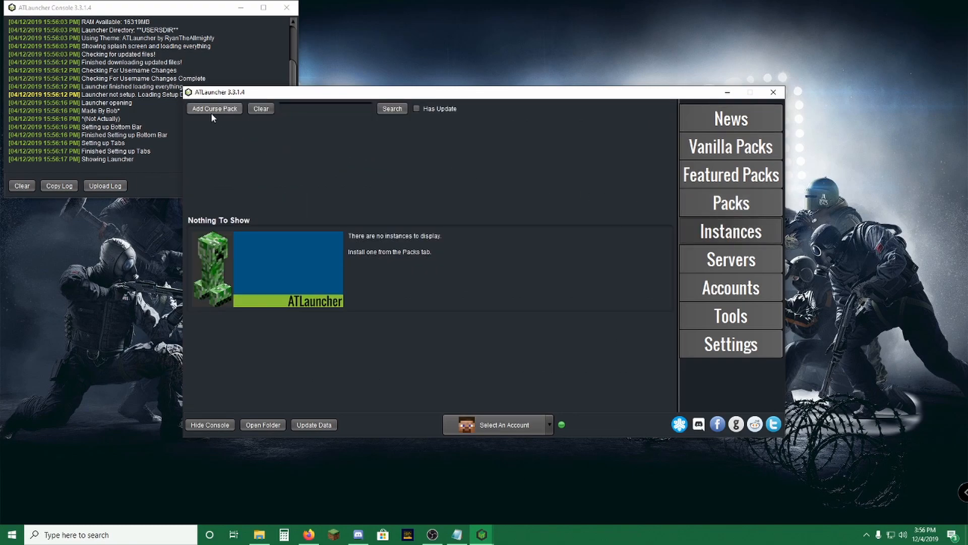
left_click(214, 108)
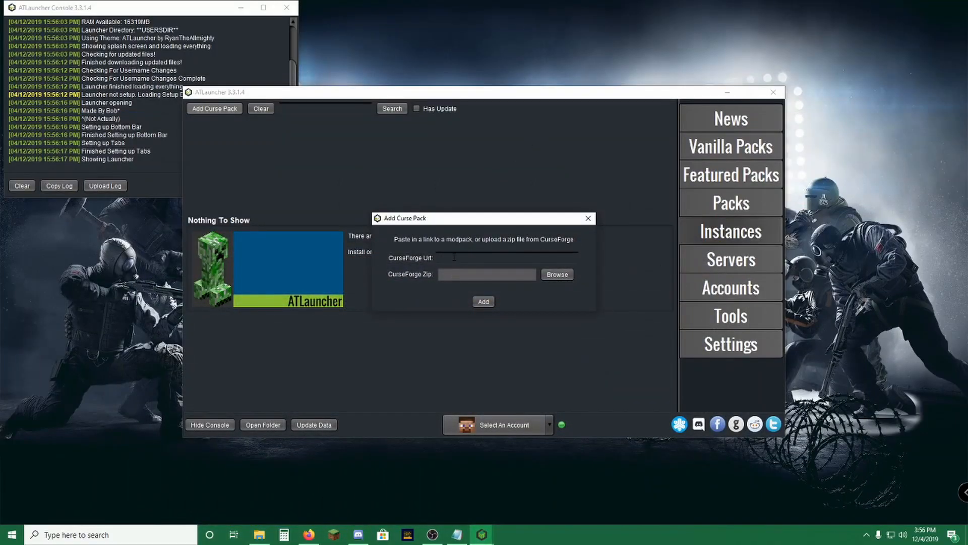
type("https://www.curseforge.com/minecraft/modpacks/all-the-mods-4")
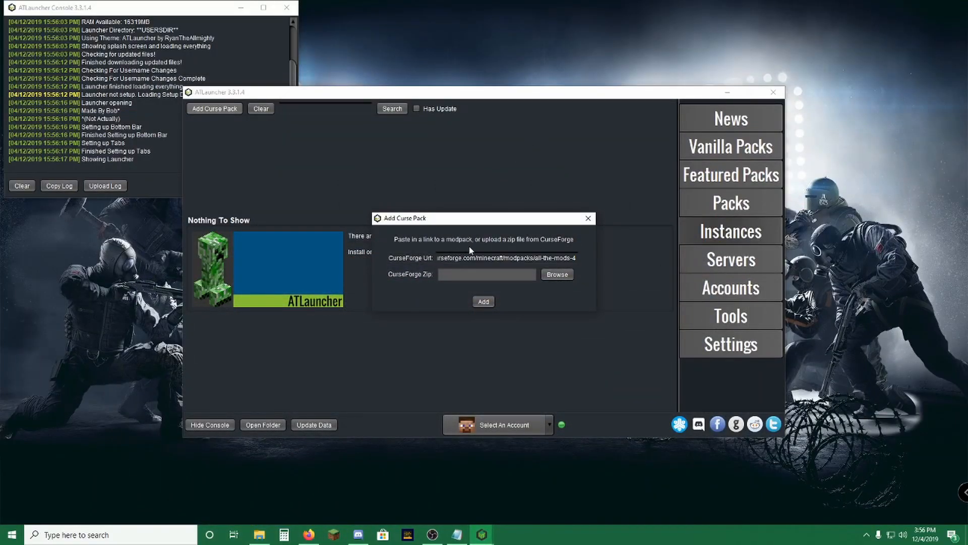
mouse_move(641, 266)
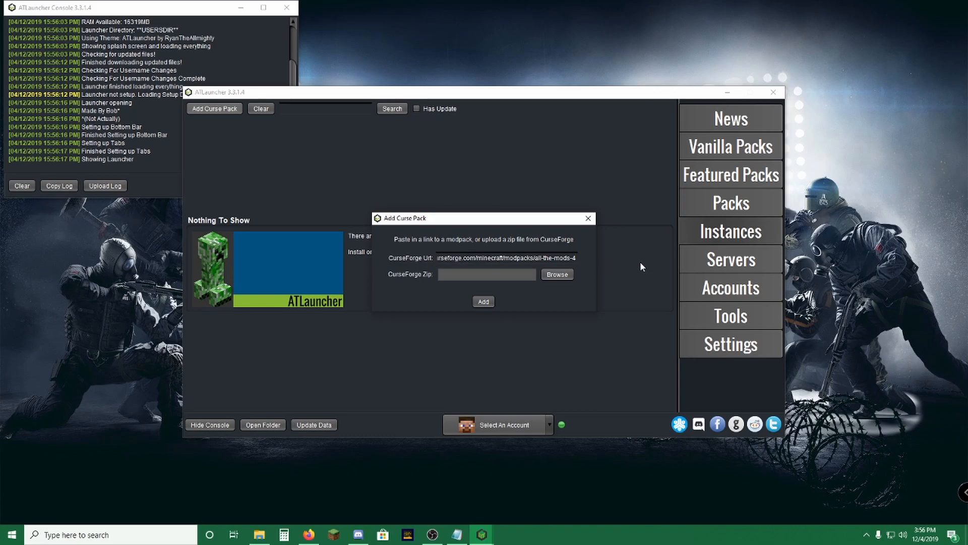
Step: Add All the Mods 4 from the link and install version 0.2.4 as an instance
left_click(483, 302)
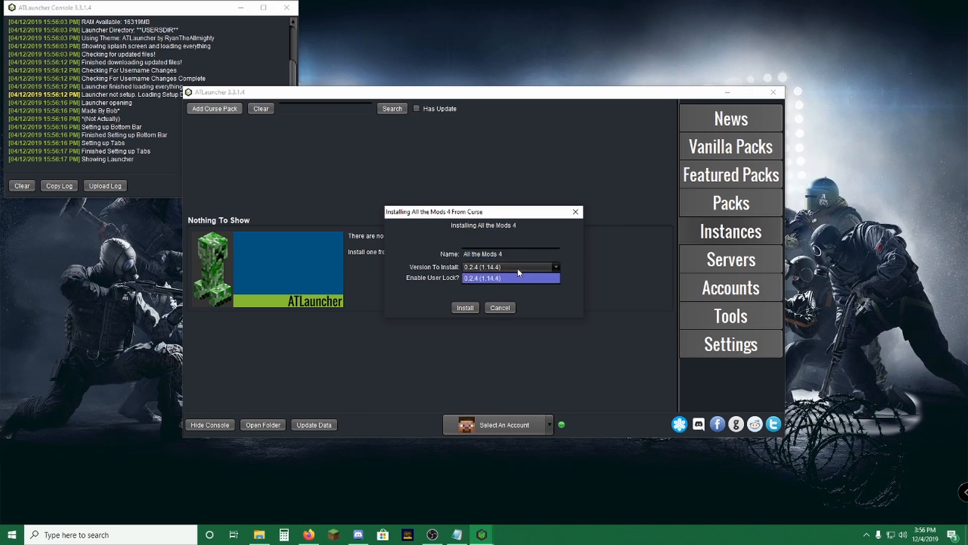
mouse_move(503, 274)
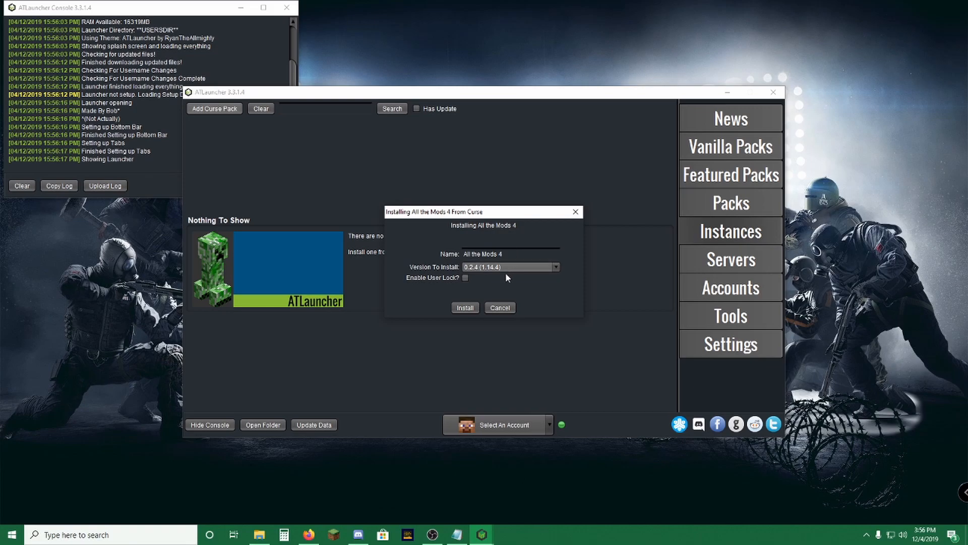
mouse_move(468, 274)
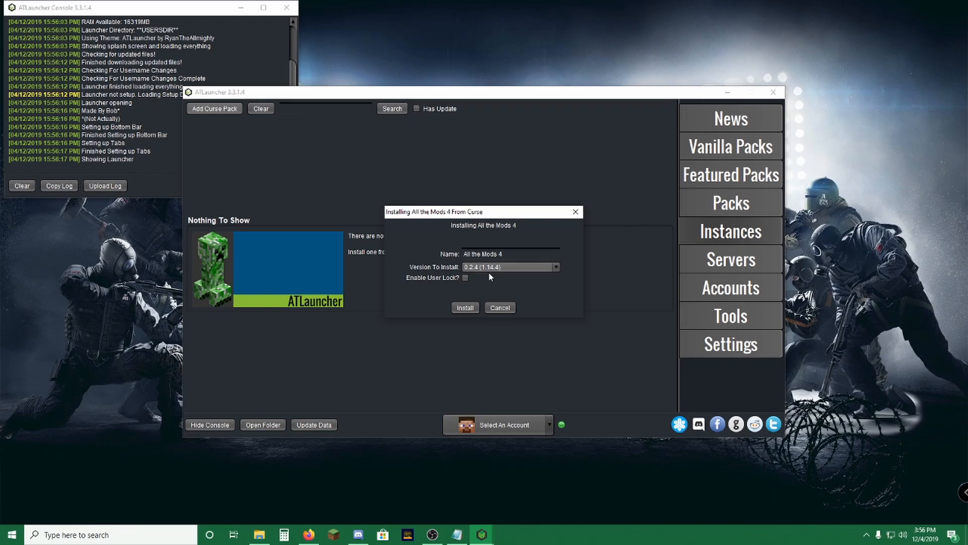
left_click(464, 307)
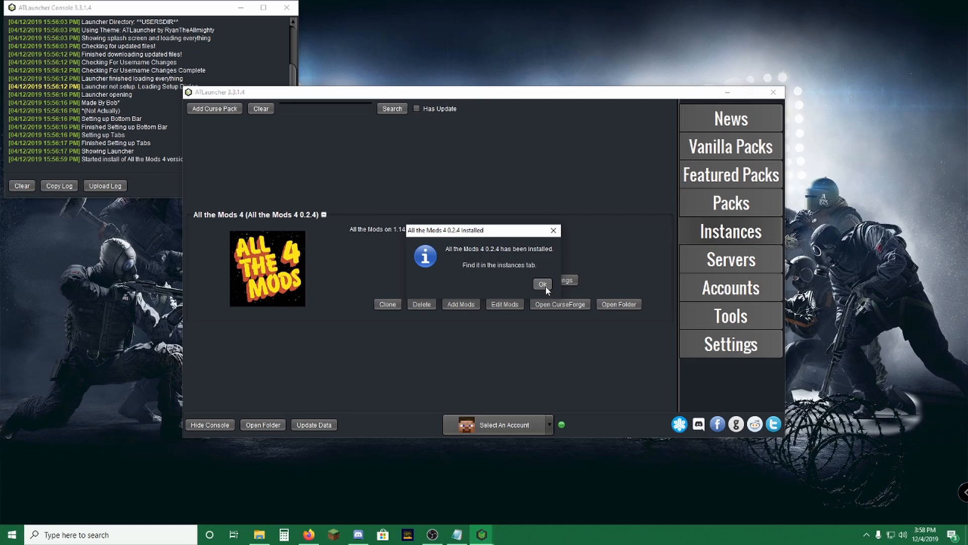
Step: Dismiss the install notice, browse the Packs list, and return to Instances
left_click(541, 284)
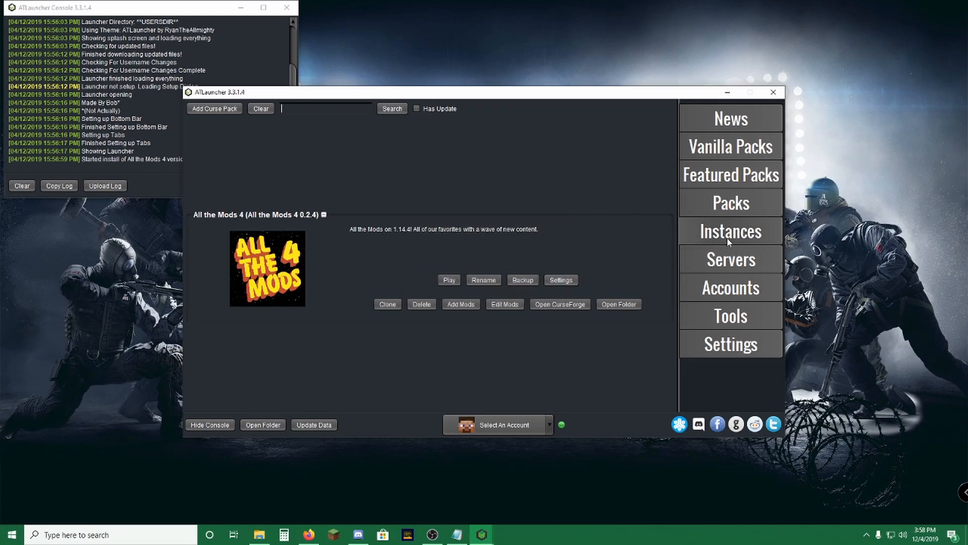
left_click(731, 202)
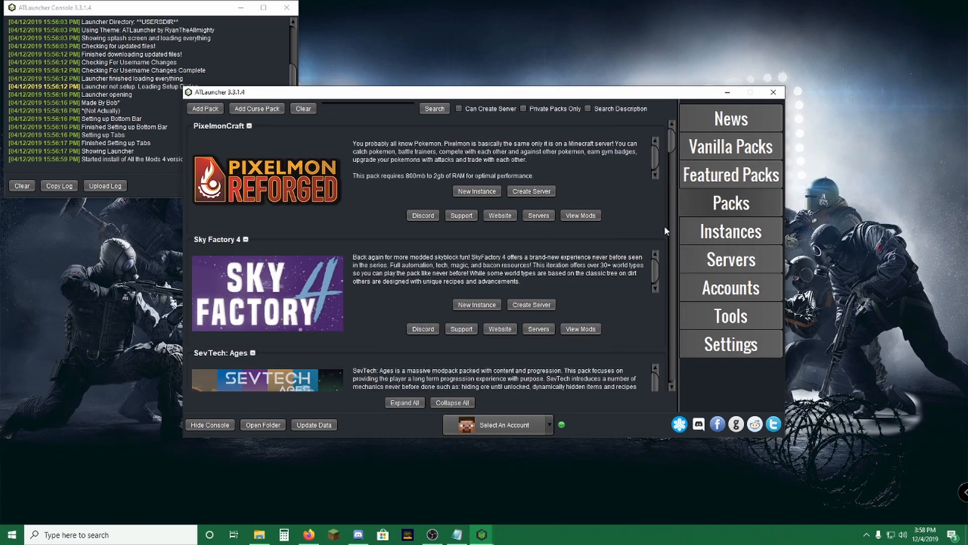
scroll("down", 3)
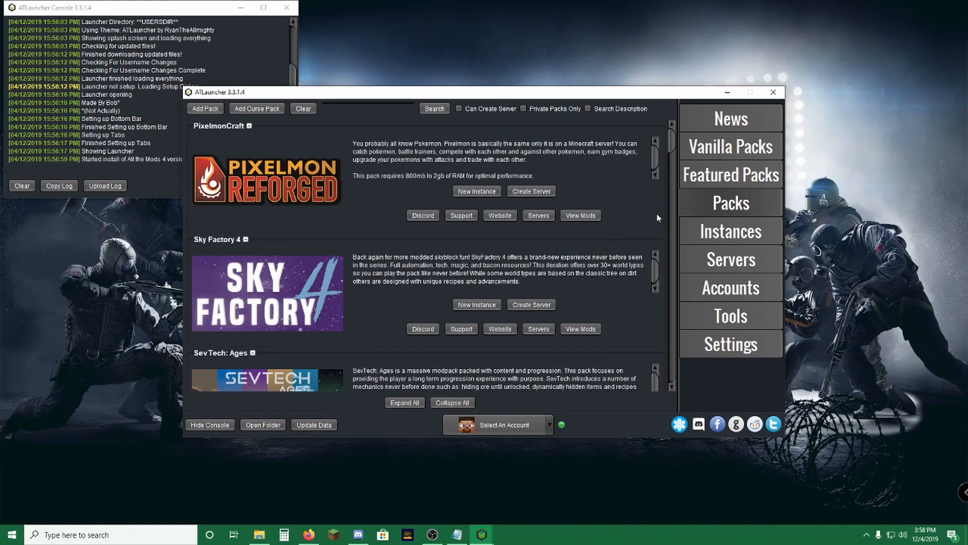
scroll("down", 3)
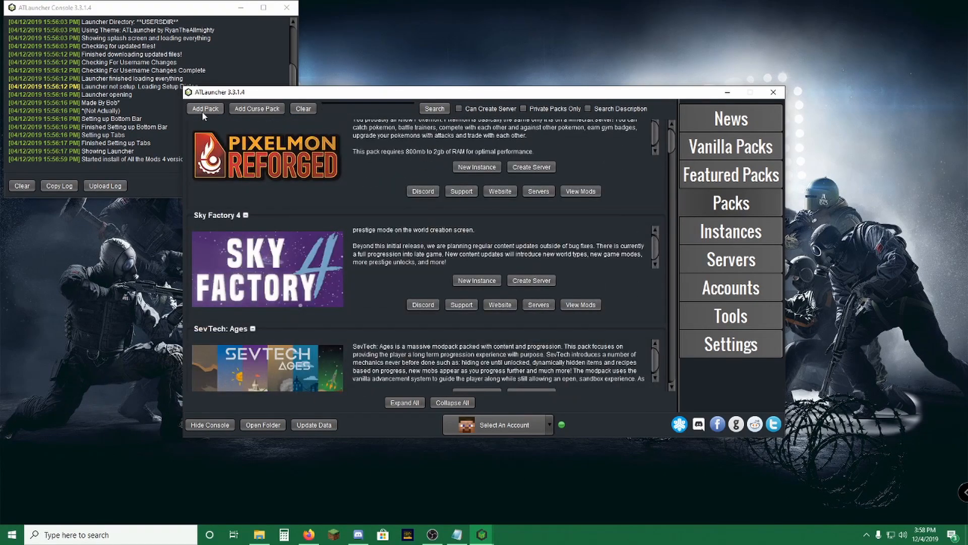
mouse_move(397, 274)
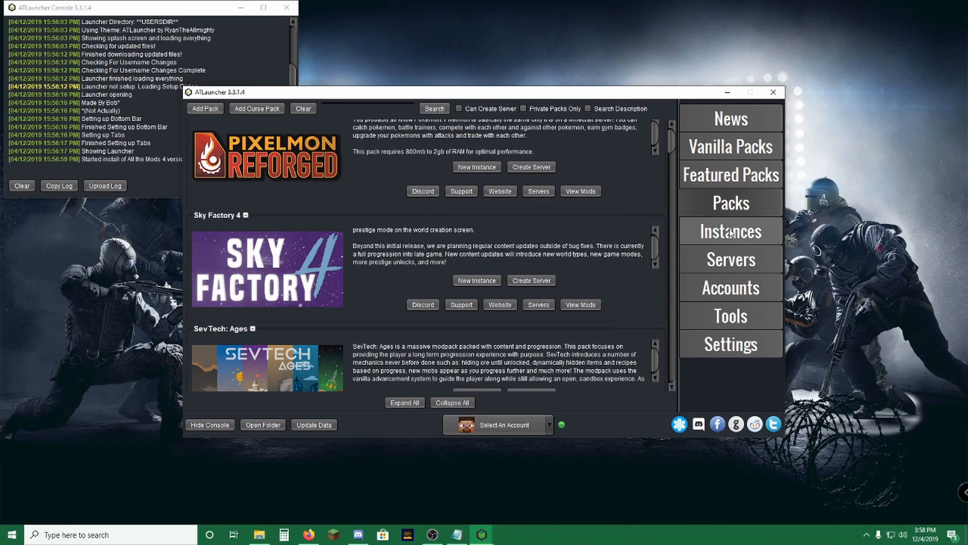
left_click(730, 230)
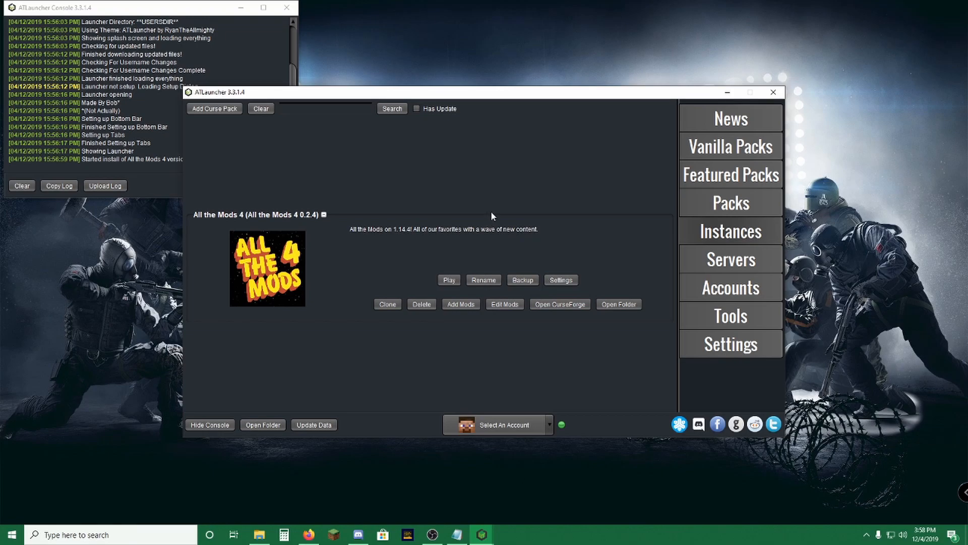
Step: Search 'ore excav' and add Ore Excavation 1.6.145 to All the Mods 4
left_click(460, 303)
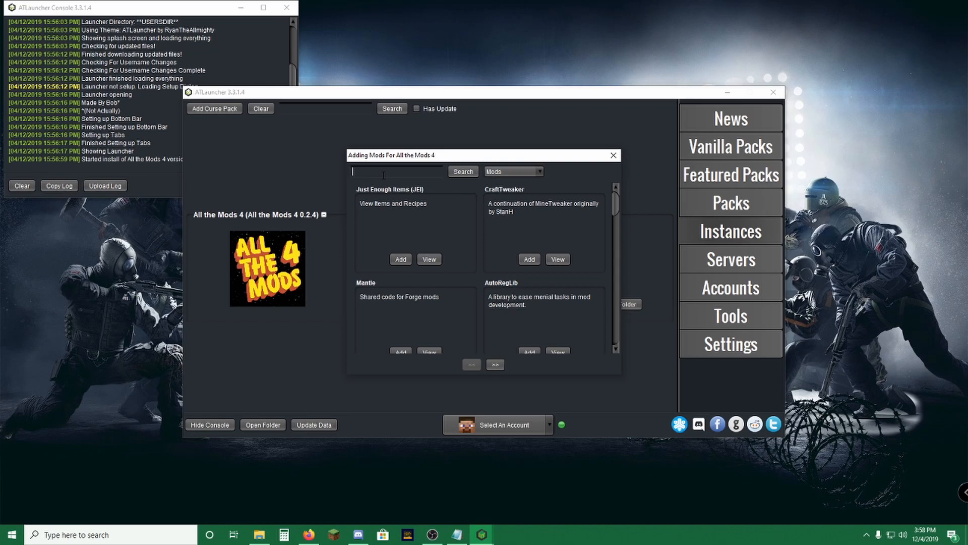
type("ore excavation")
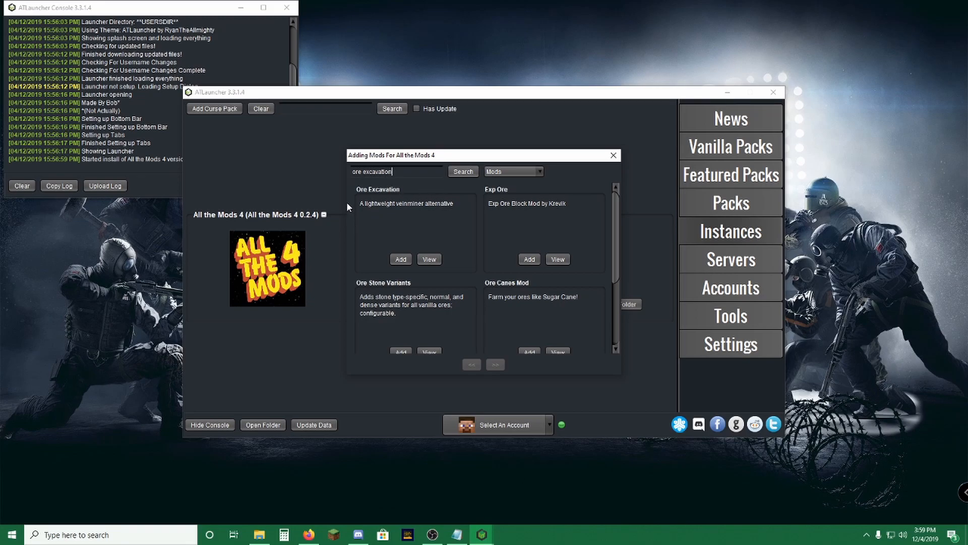
mouse_move(370, 188)
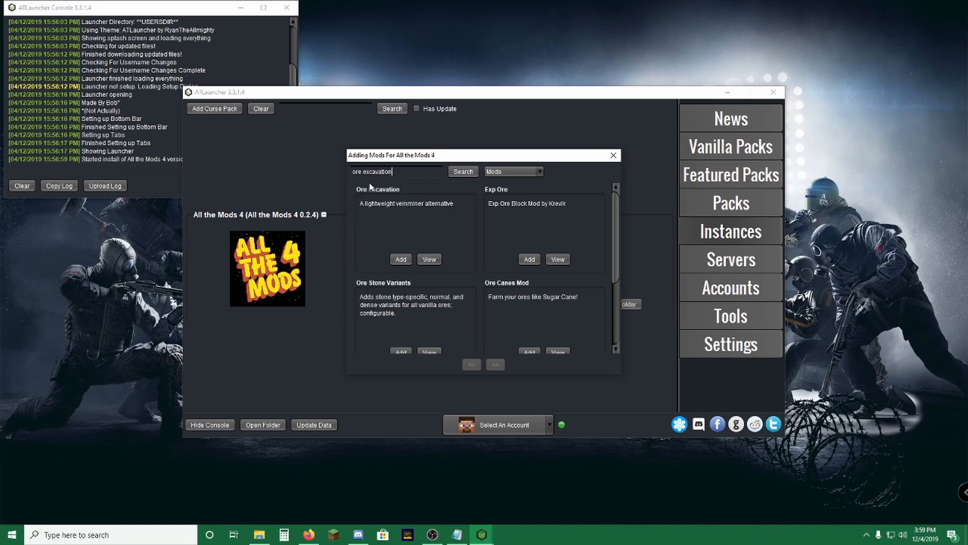
mouse_move(407, 248)
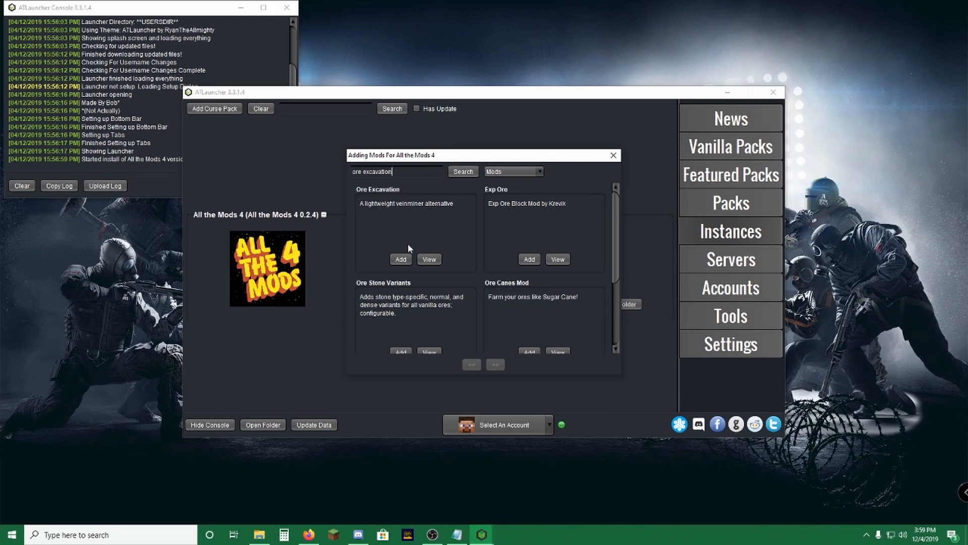
left_click(400, 259)
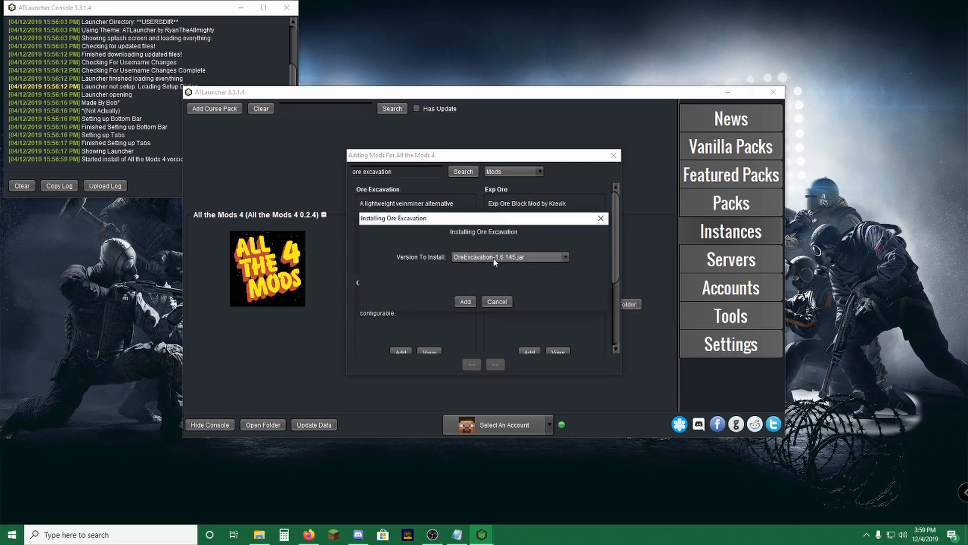
mouse_move(507, 264)
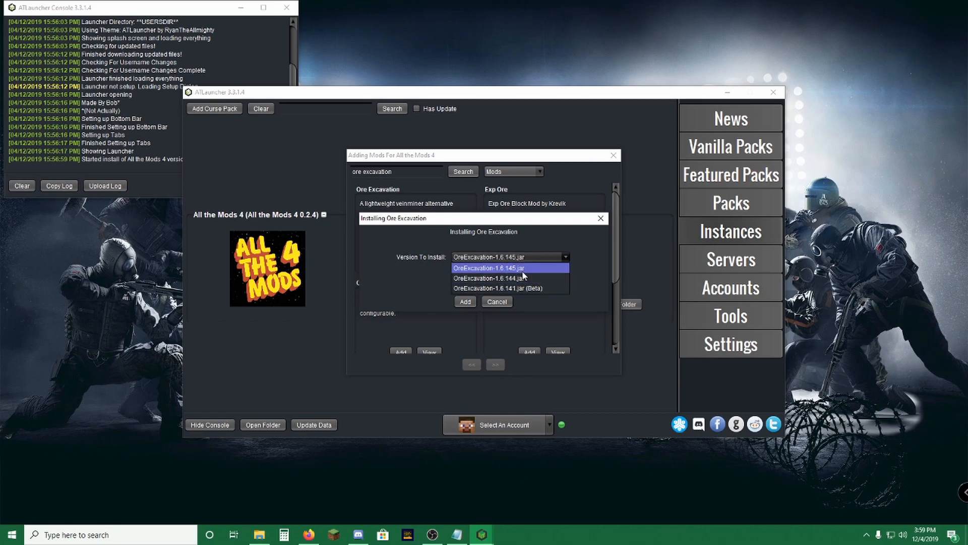
left_click(507, 268)
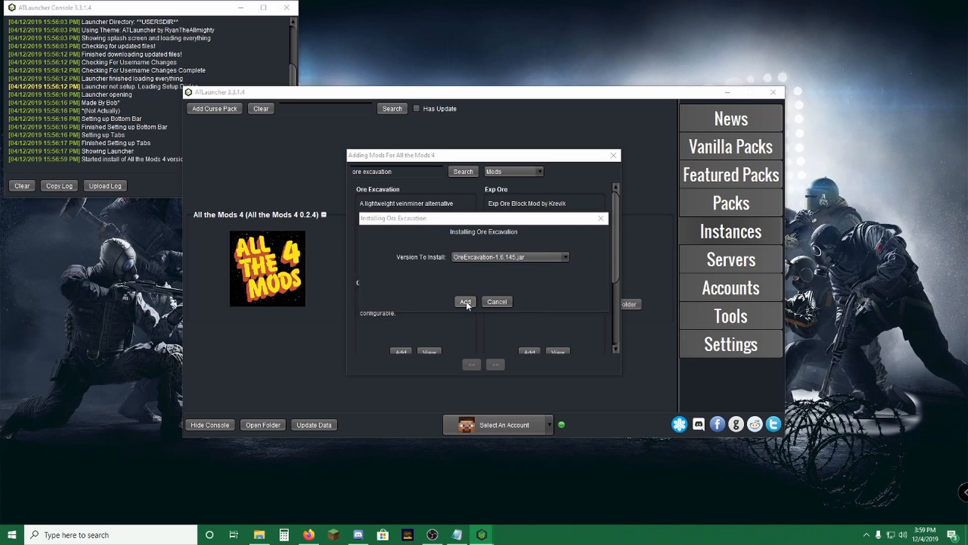
left_click(465, 302)
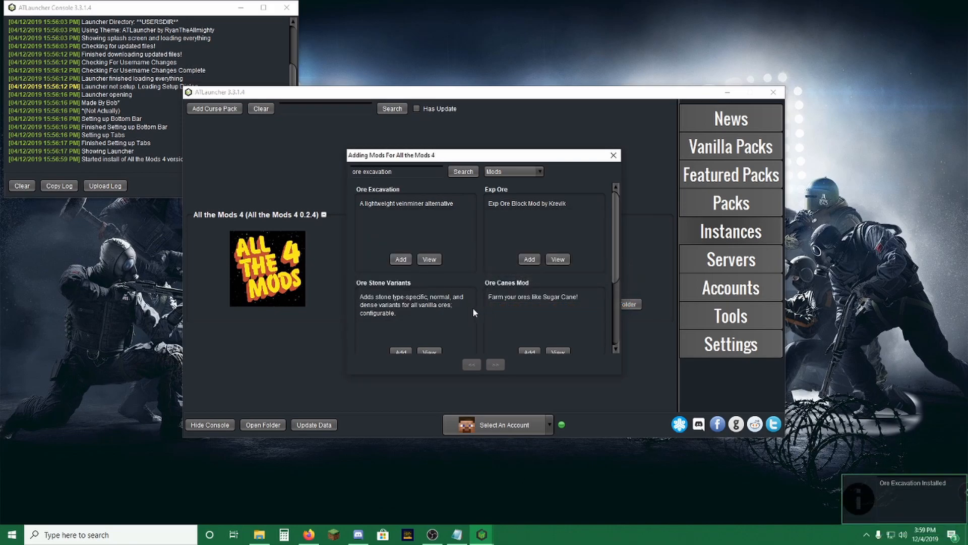
scroll("down", 3)
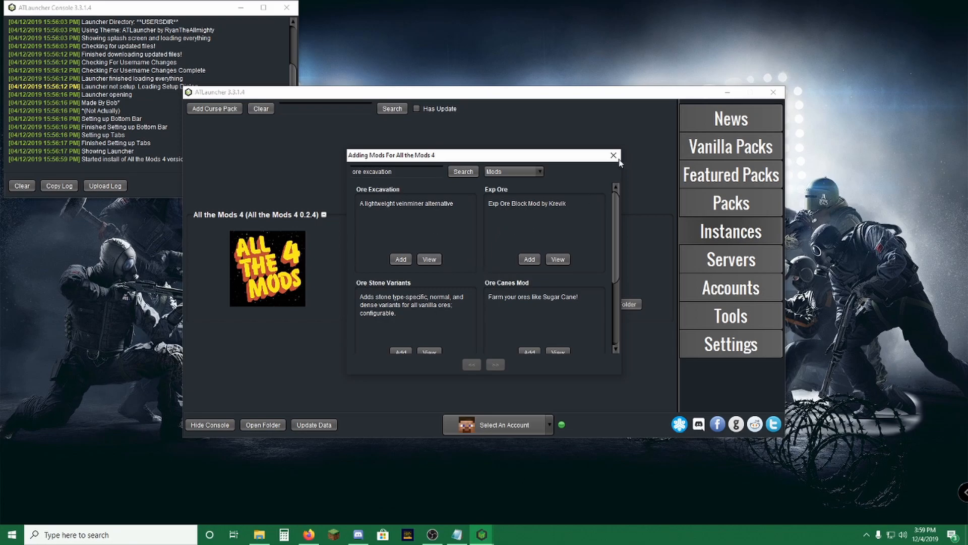
Step: Close Adding Mods, play All the Mods 4, and dismiss the No Account Selected error
left_click(612, 155)
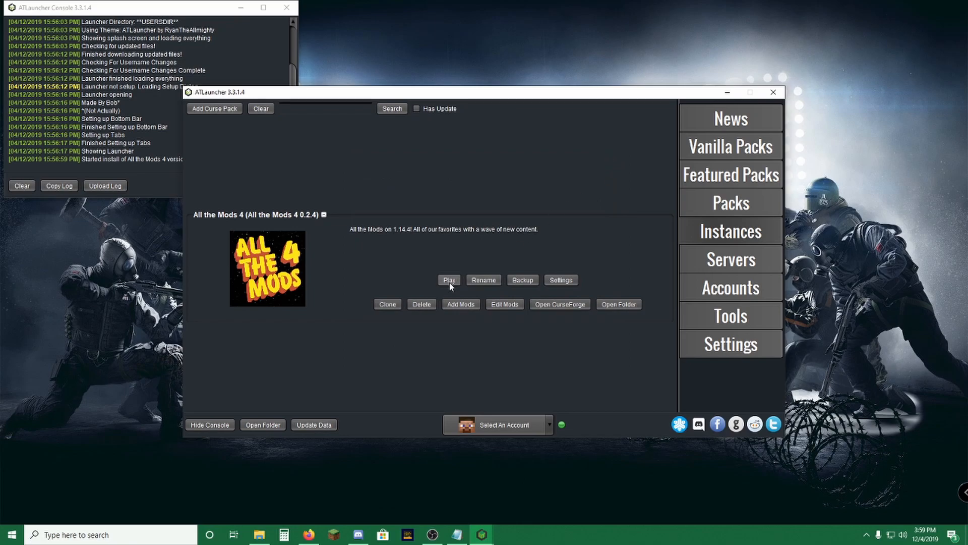
mouse_move(382, 94)
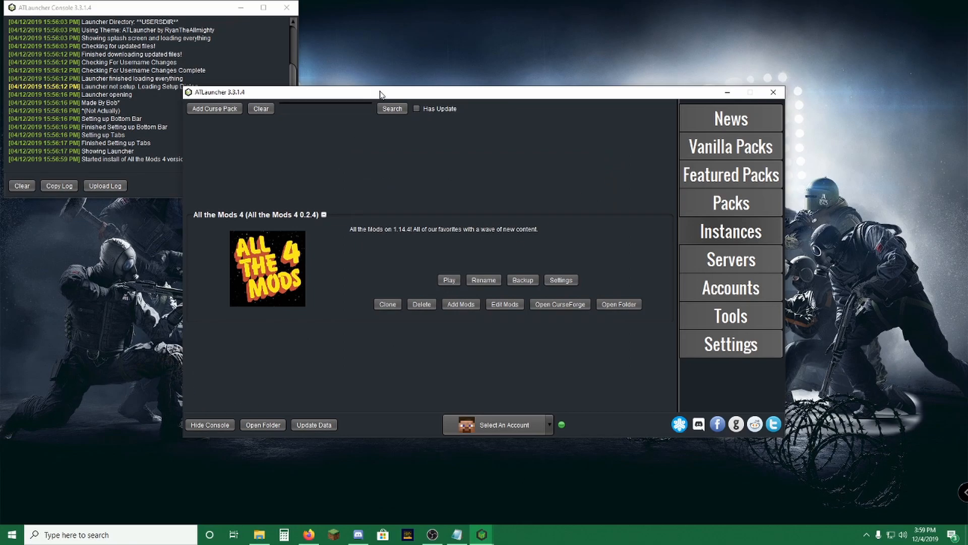
left_click_drag(381, 91, 500, 18)
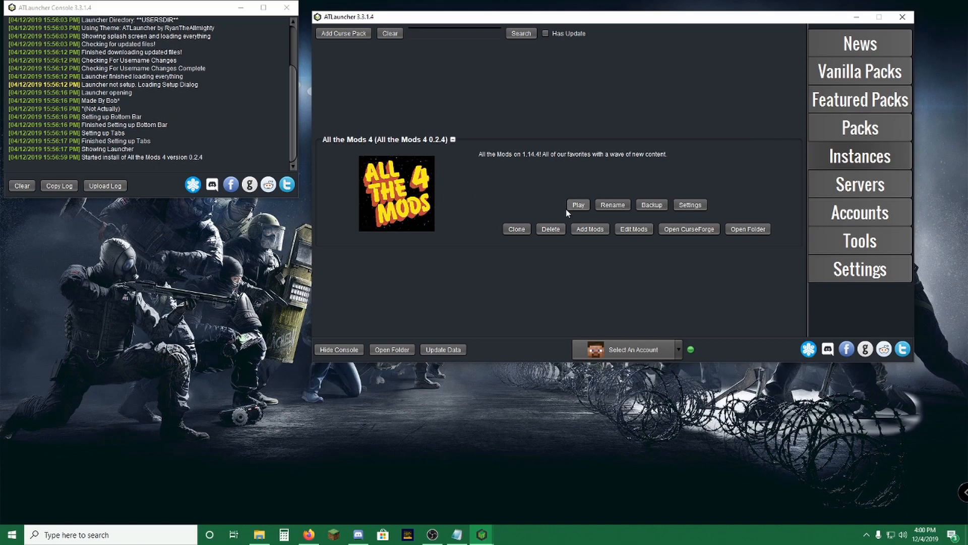
left_click(577, 205)
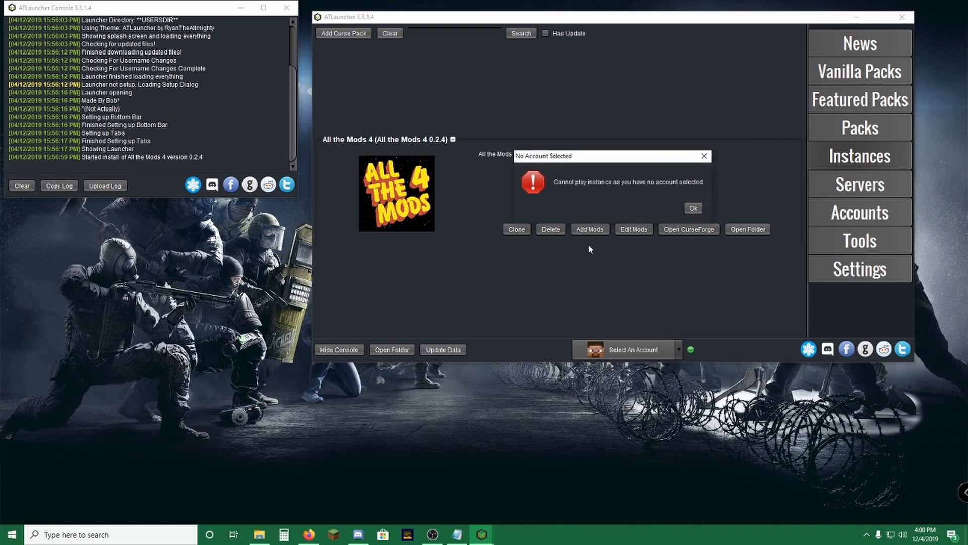
left_click(692, 207)
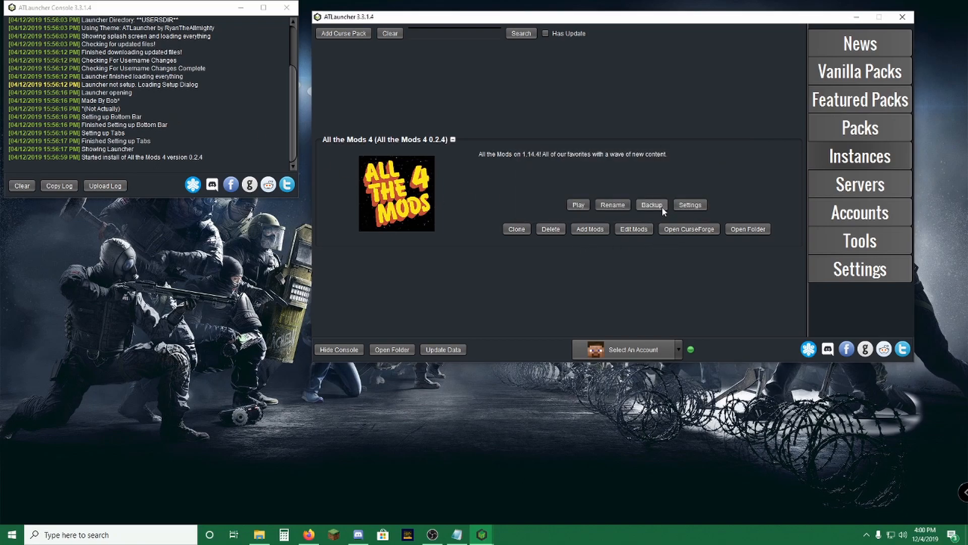
mouse_move(859, 211)
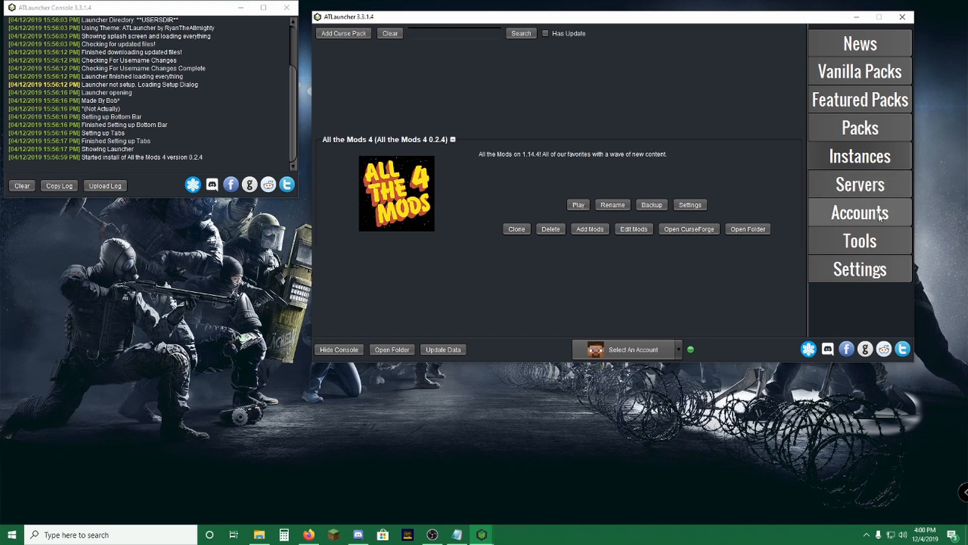
Step: Add a Minecraft account with the entered outlook email on the Accounts page
left_click(858, 212)
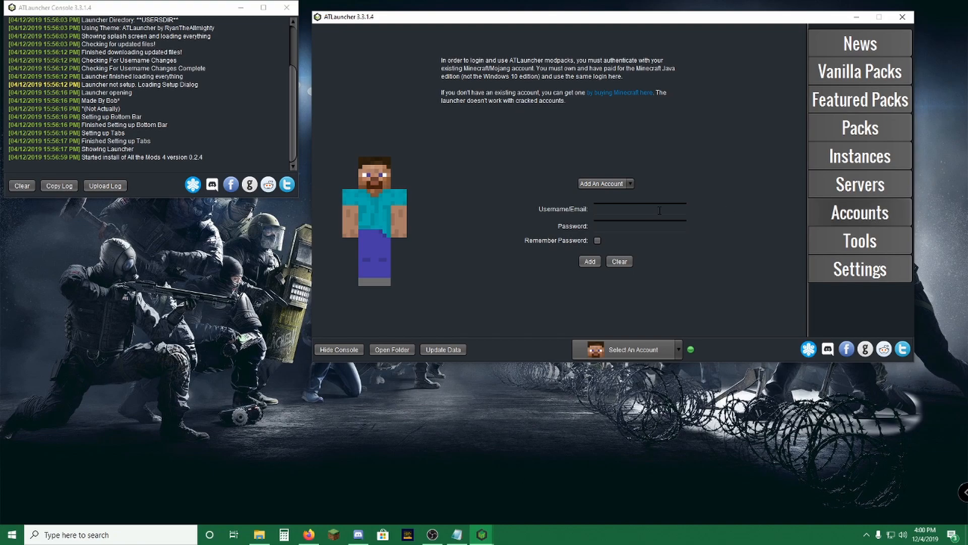
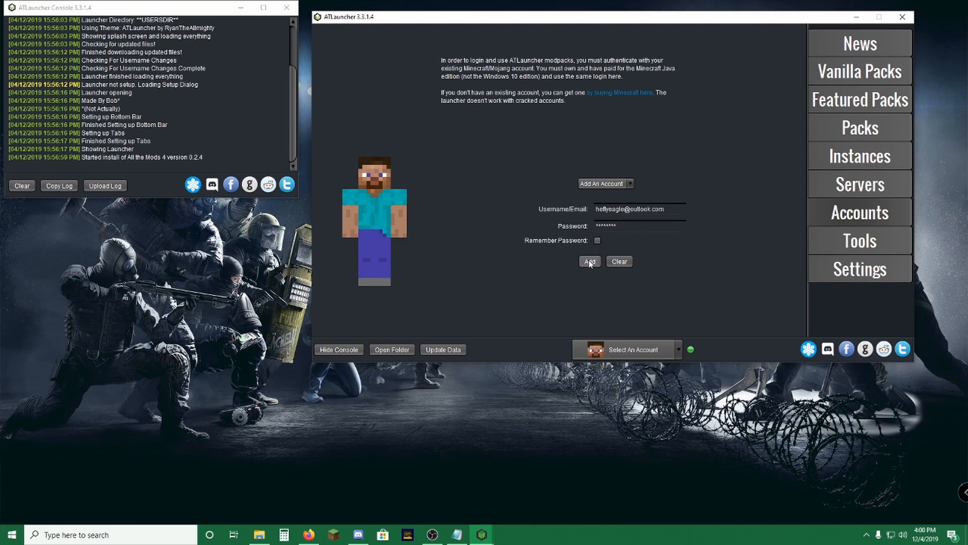
left_click(588, 262)
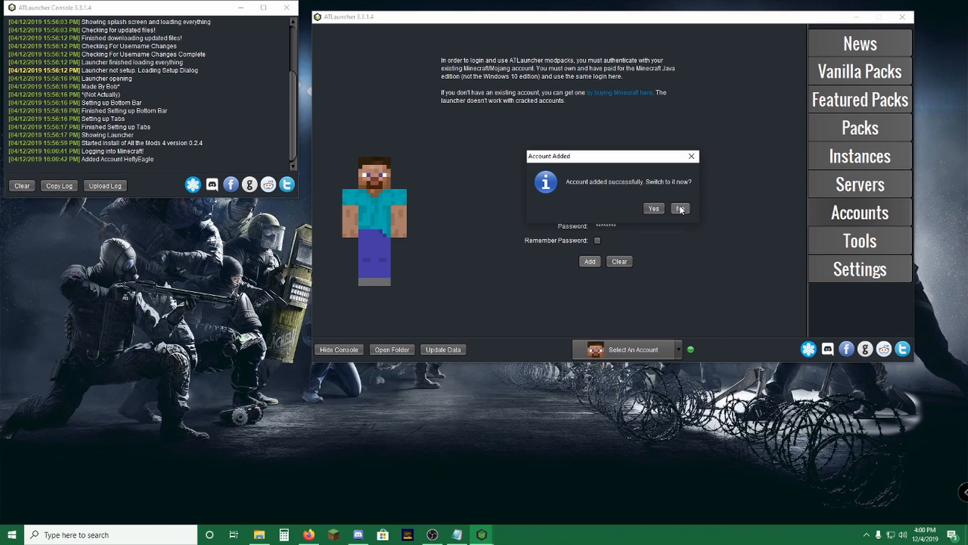
mouse_move(636, 218)
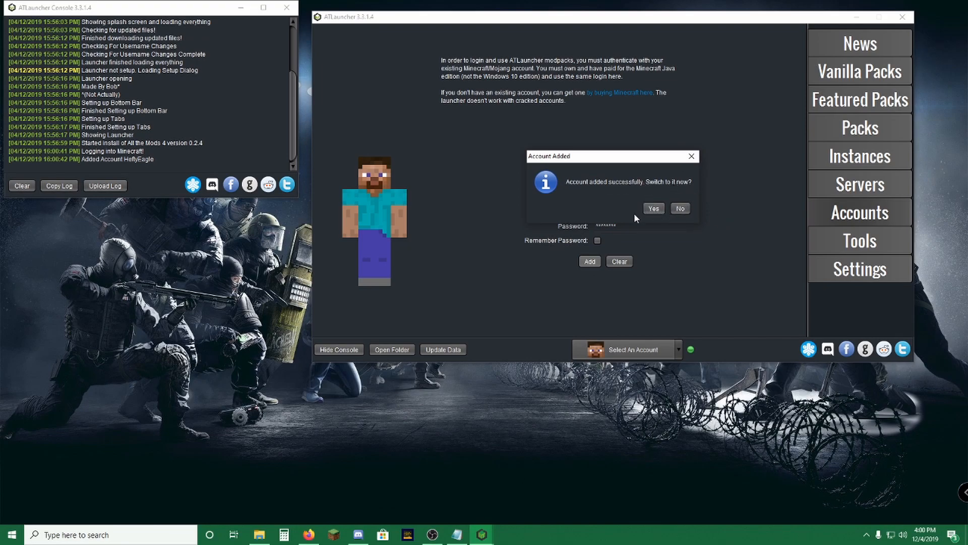
Step: Decline the prompt and make the new account the active one
left_click(652, 208)
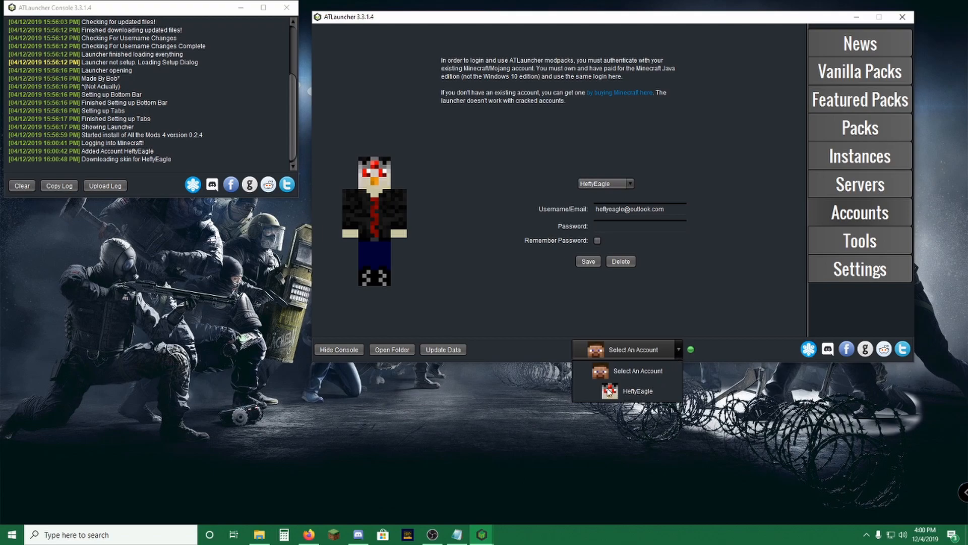
left_click(629, 390)
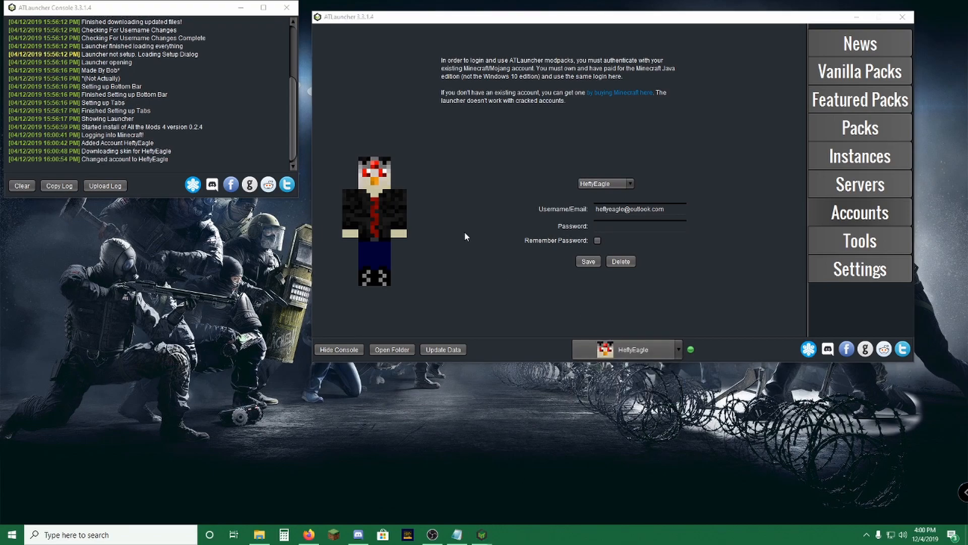
mouse_move(632, 309)
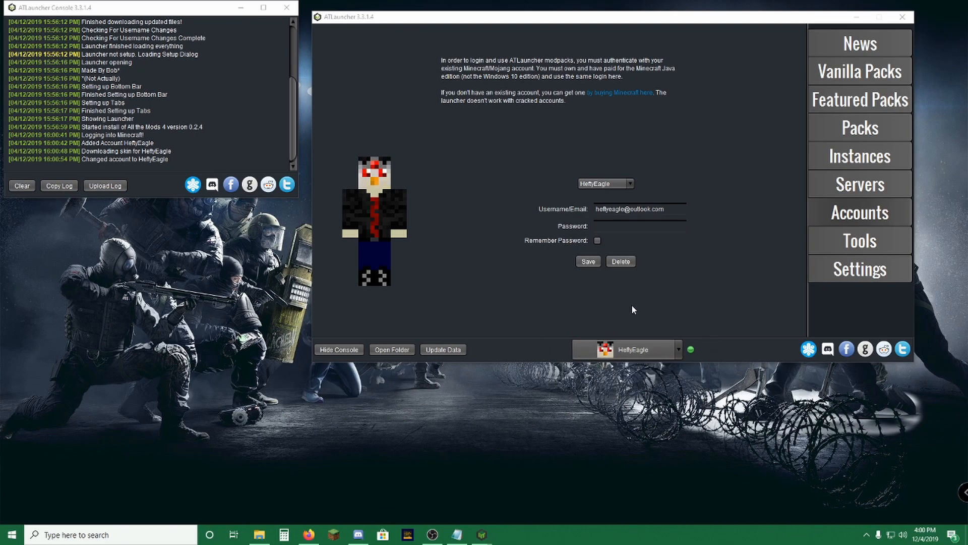
mouse_move(859, 164)
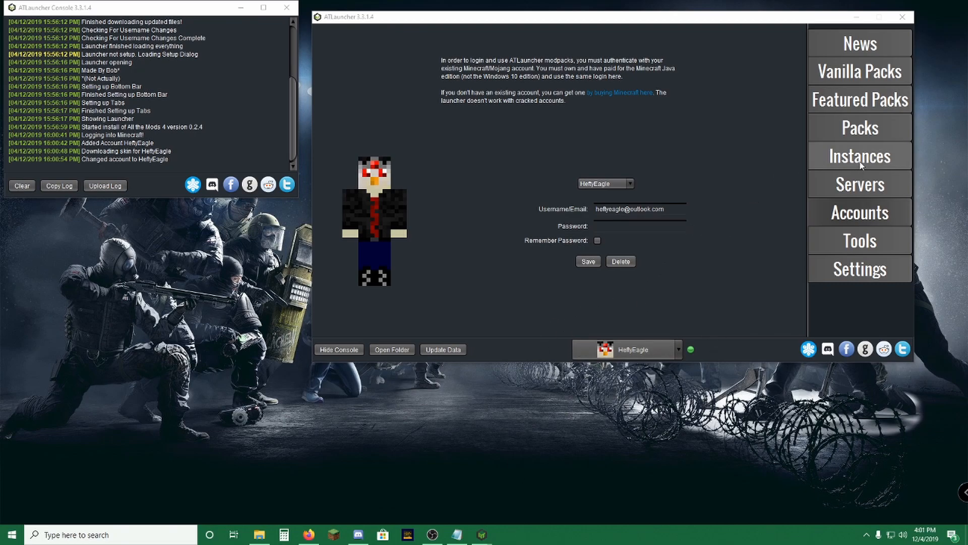
Step: Play the All the Mods 4 instance to reach the Minecraft 1.14.4 title screen
left_click(860, 155)
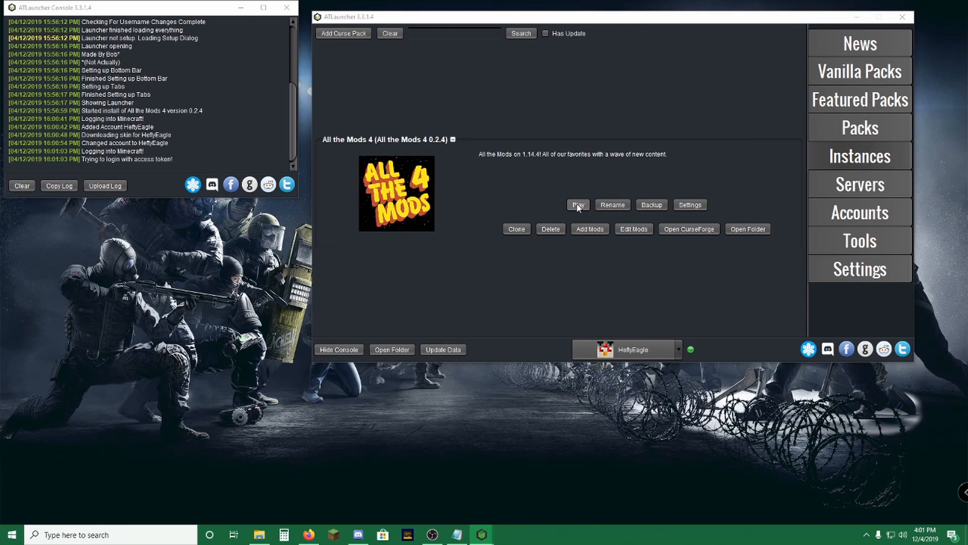
left_click(577, 205)
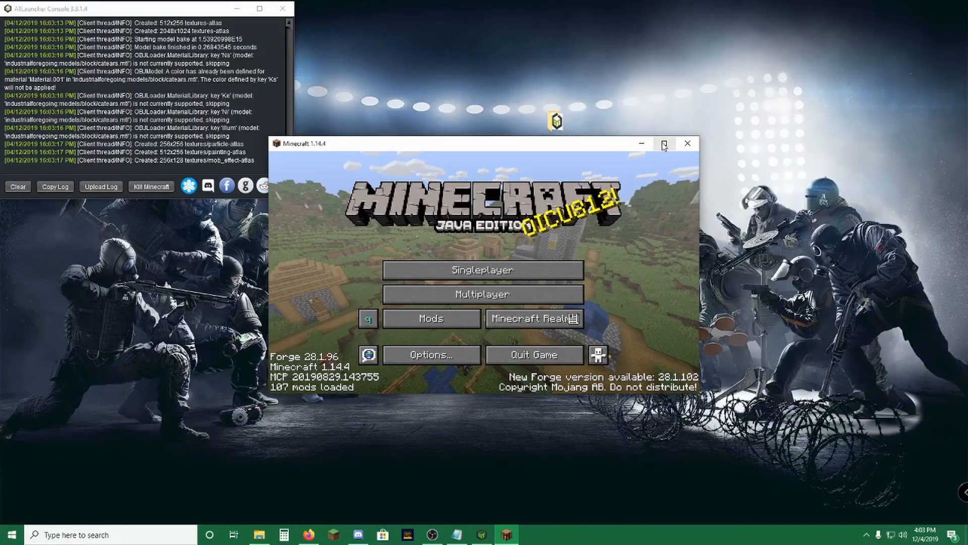
Step: Maximize the Minecraft window and bring up the Select World screen from Singleplayer
left_click(663, 143)
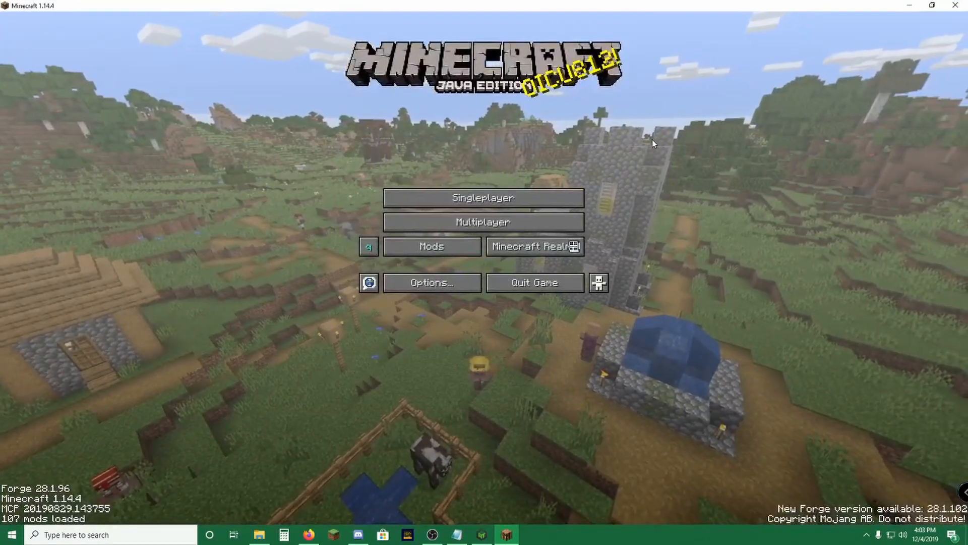
left_click(483, 198)
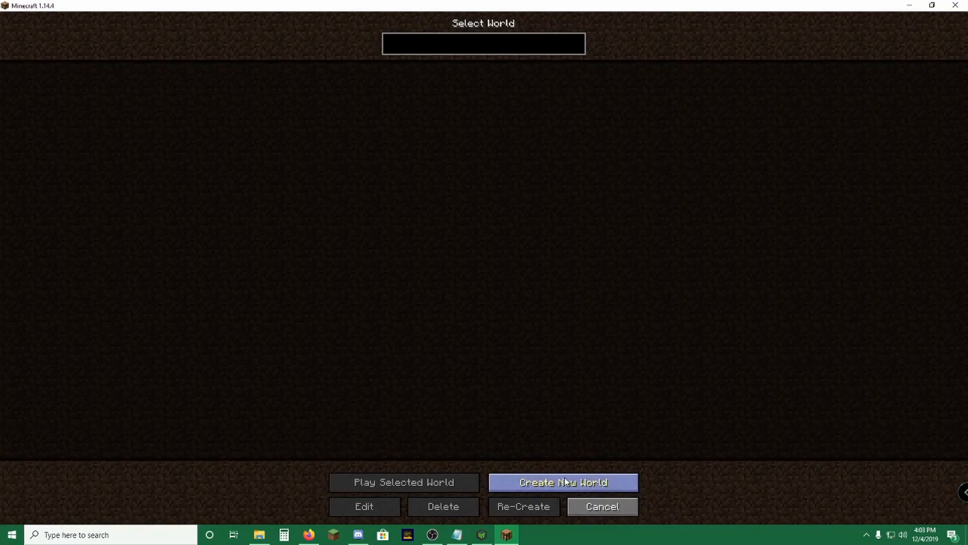
mouse_move(378, 225)
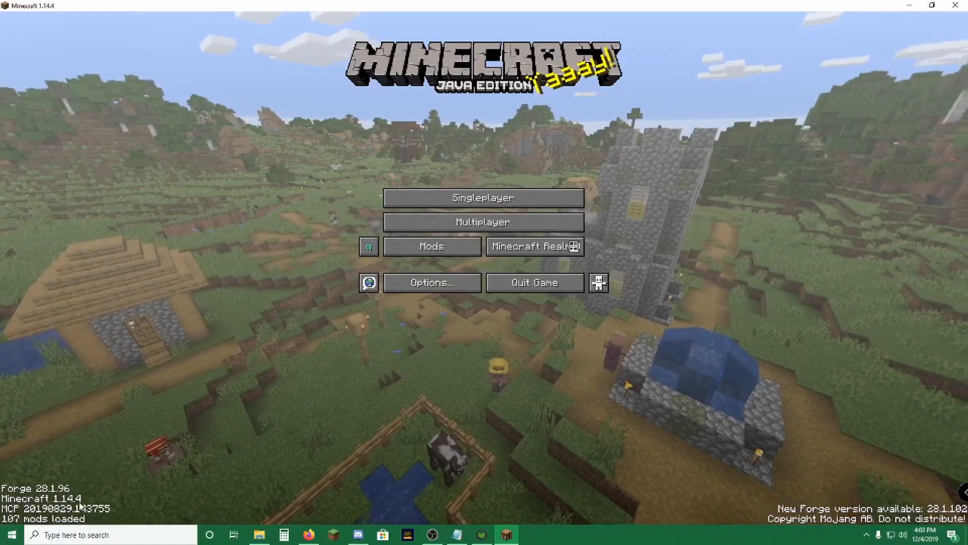
left_click(484, 198)
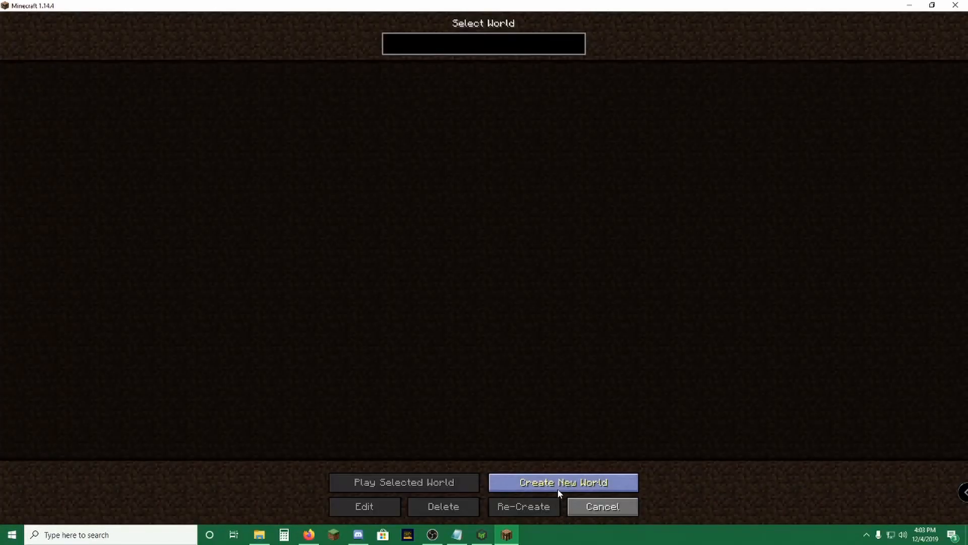
Step: Create a new world with World Type Biomes O' Plenty and Bonus Chest ON, confirming with Done
left_click(563, 482)
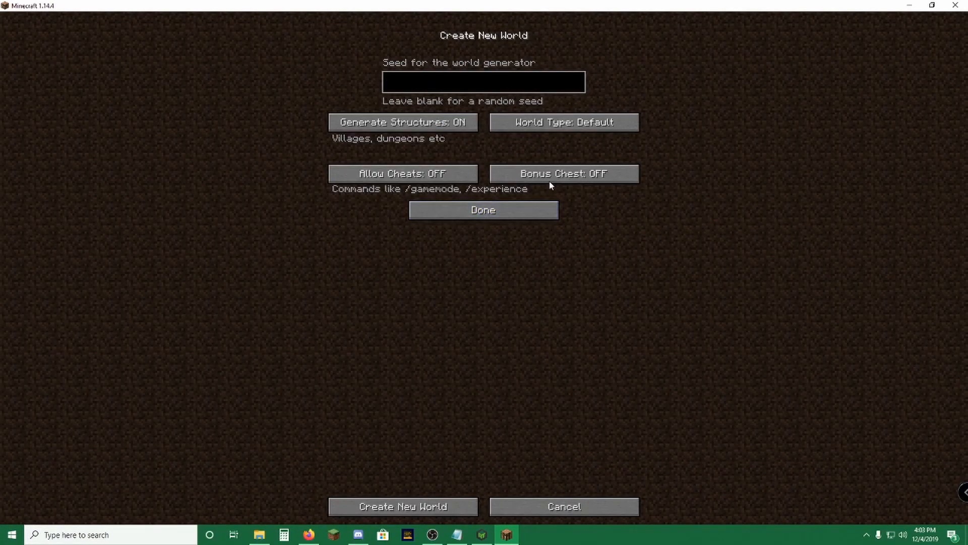
left_click(563, 122)
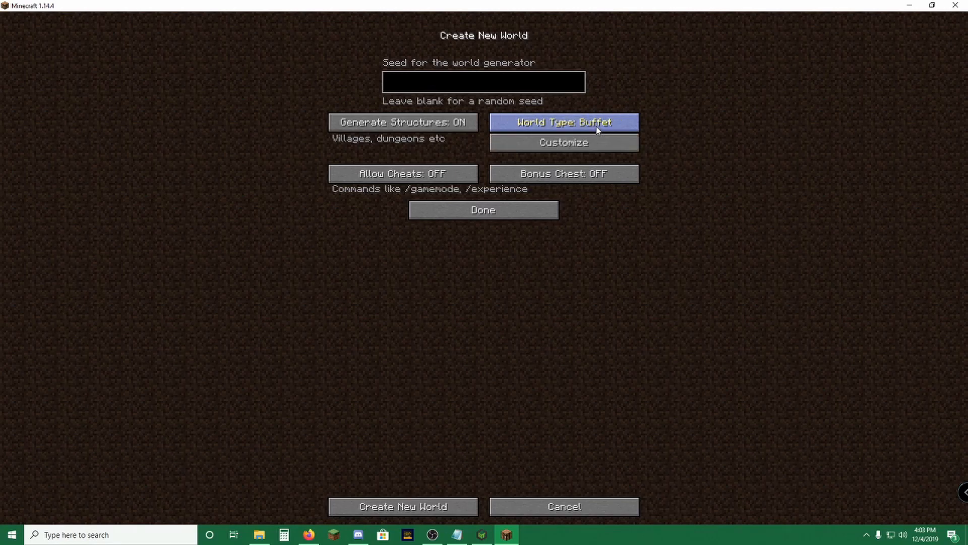
left_click(563, 122)
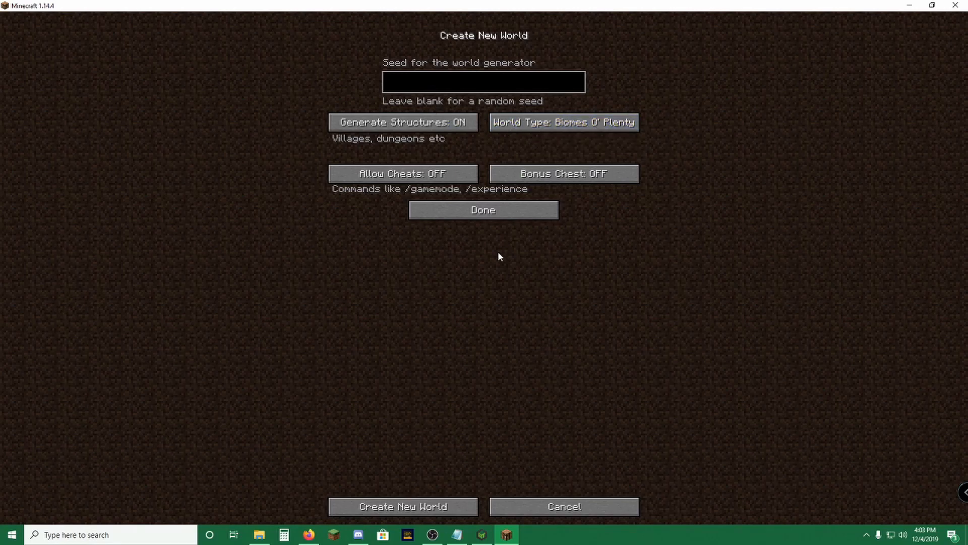
left_click(563, 174)
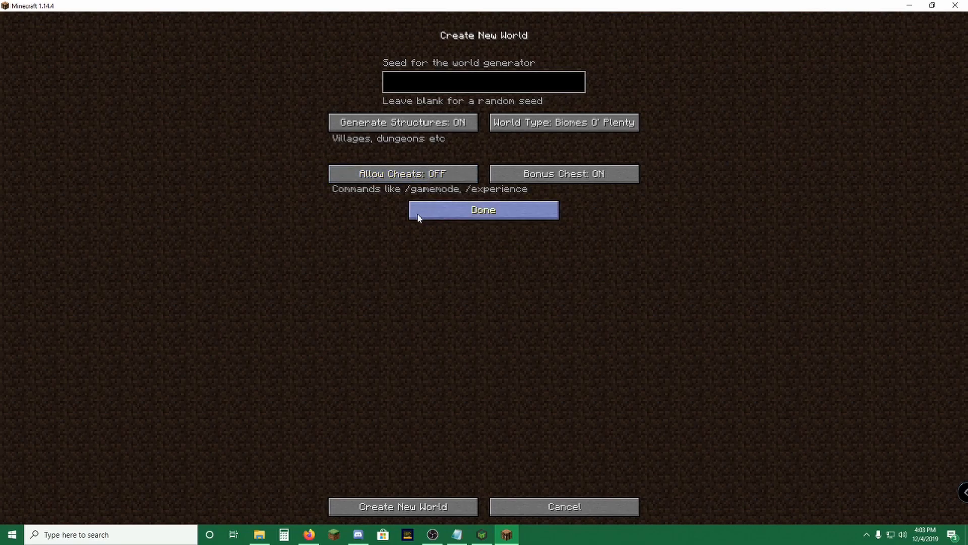
left_click(403, 174)
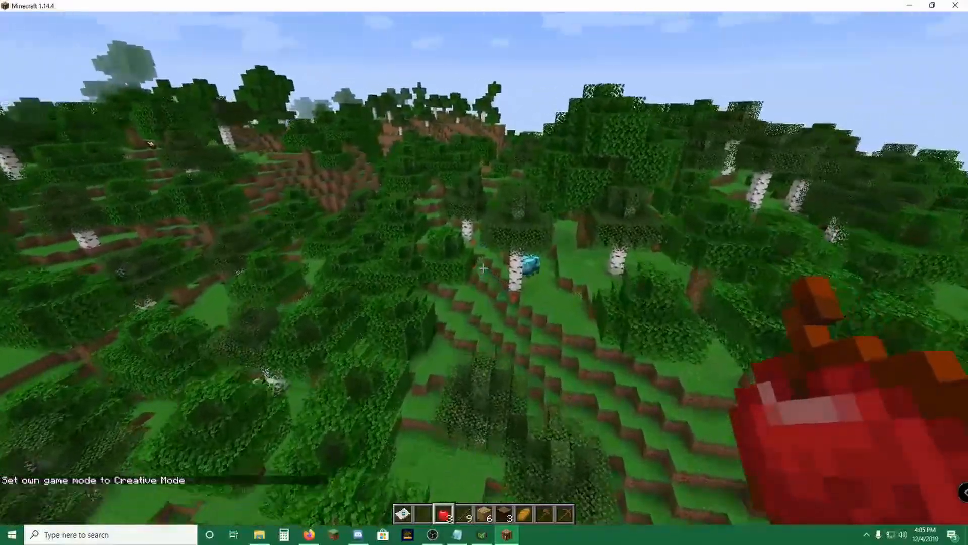
key("Escape")
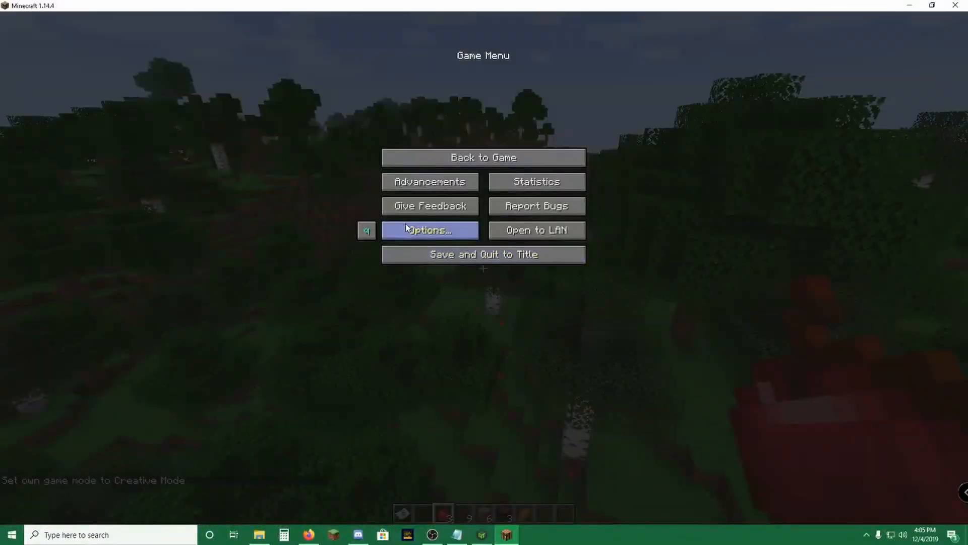
left_click(429, 230)
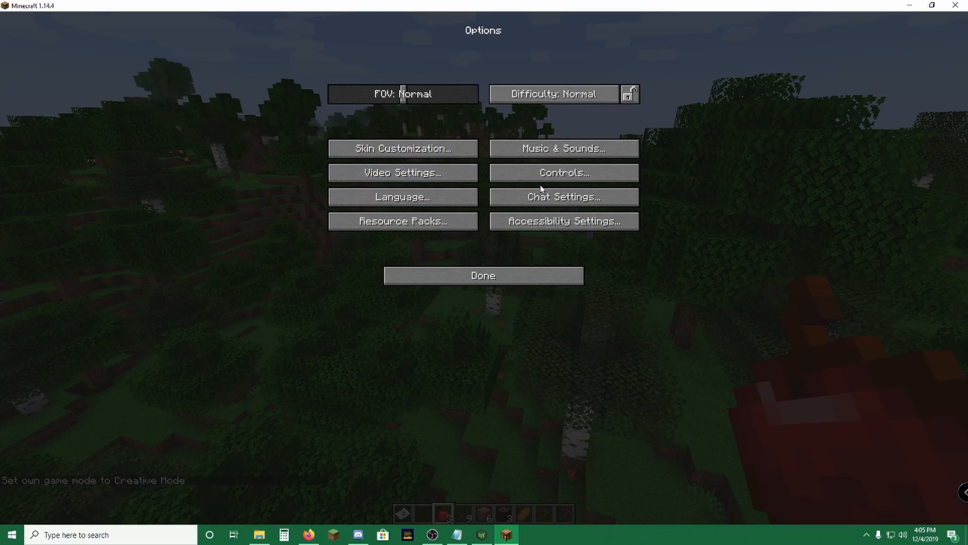
left_click(562, 173)
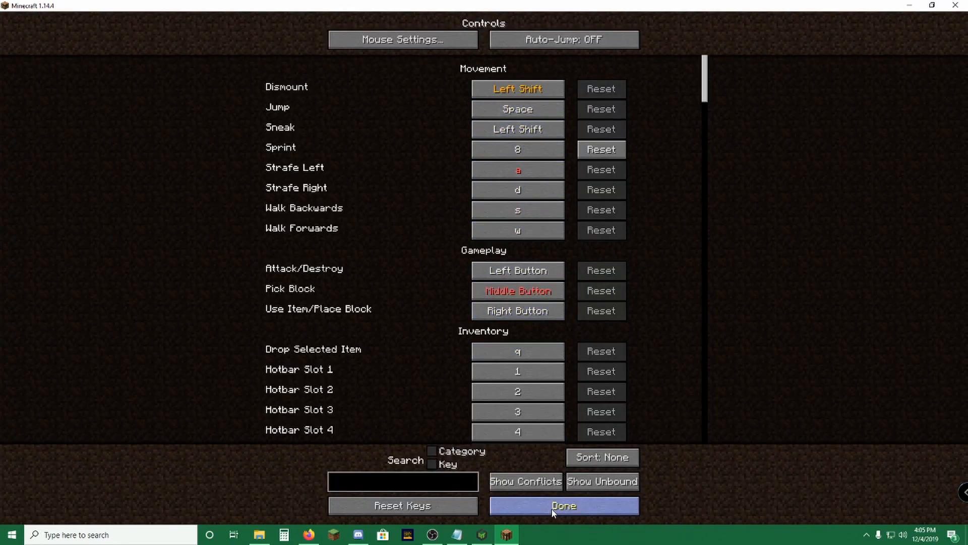
left_click(563, 505)
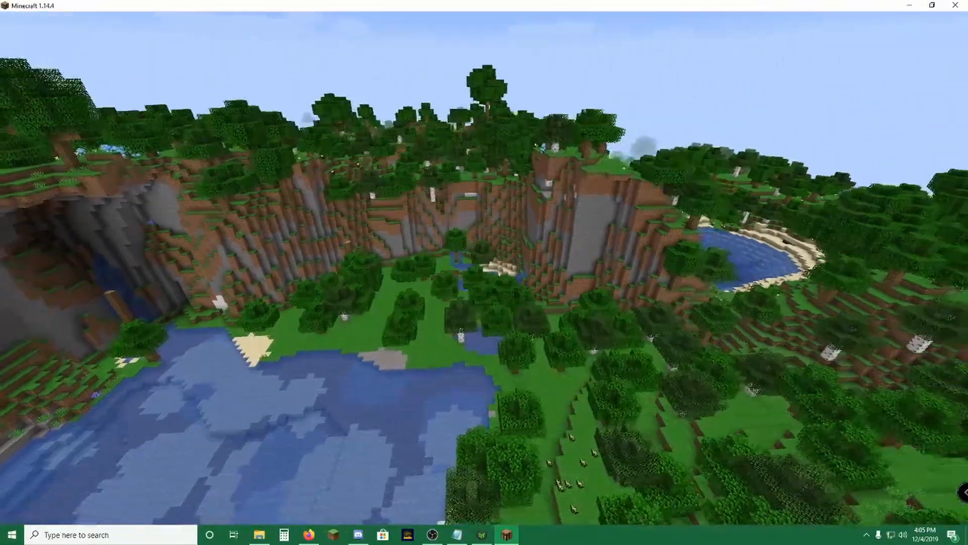
mouse_move(485, 273)
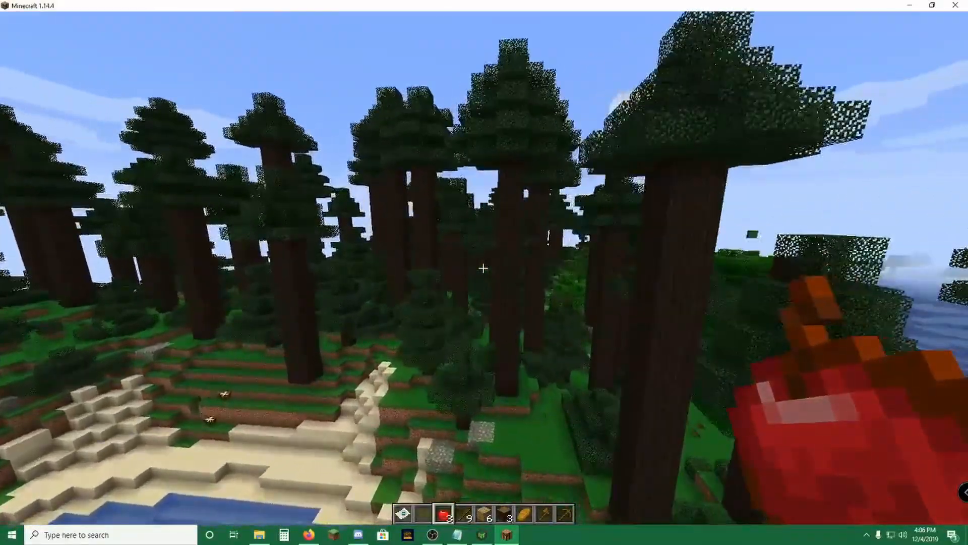
Step: Show the F3 debug overlay while flying over the bog toward the dark-oak forest
key("F3")
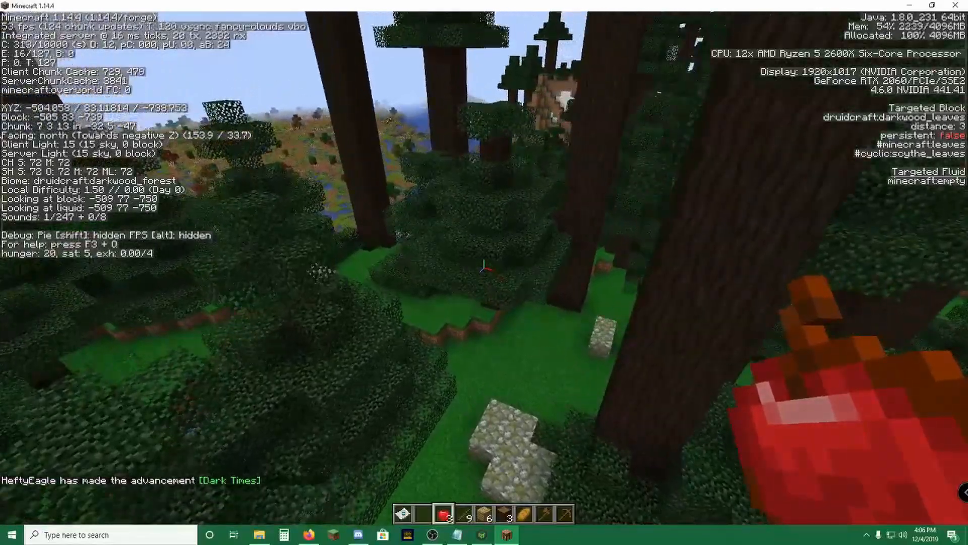
mouse_move(484, 272)
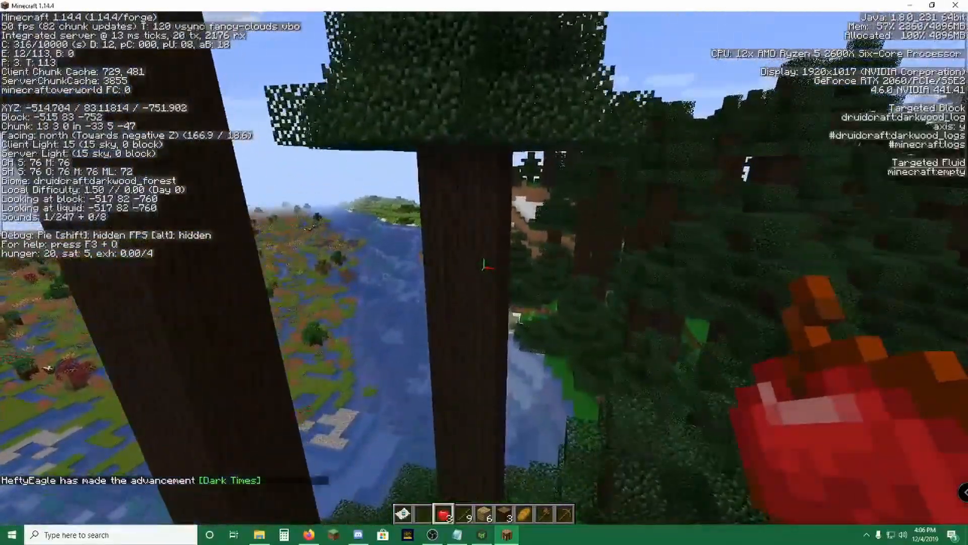
mouse_move(484, 265)
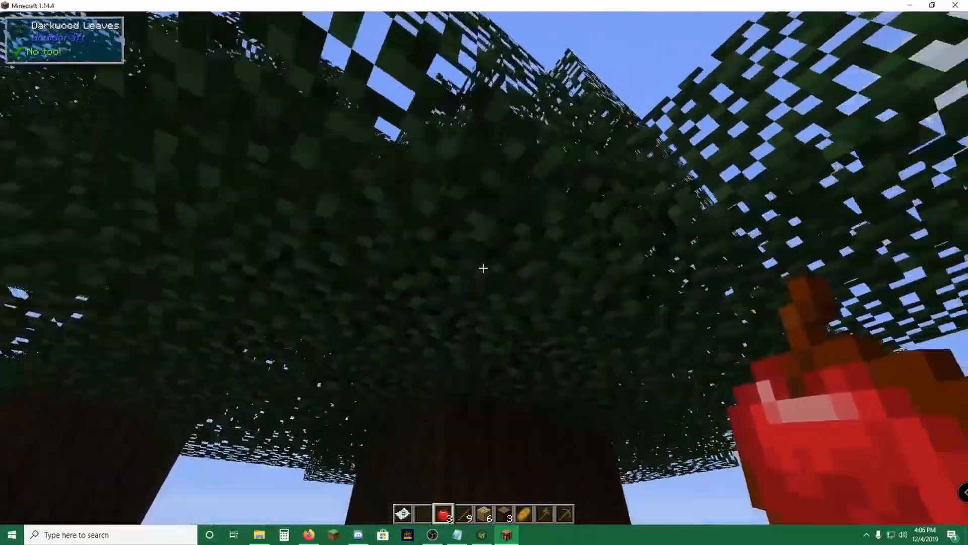
mouse_move(484, 268)
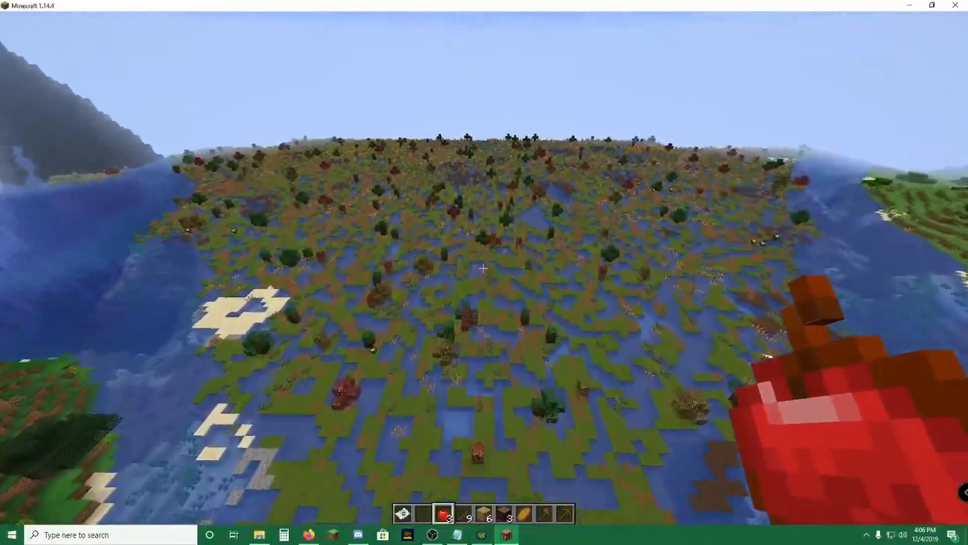
Step: Check the bog biome in the debug overlay and take sweet berries from the inventory
key("F3")
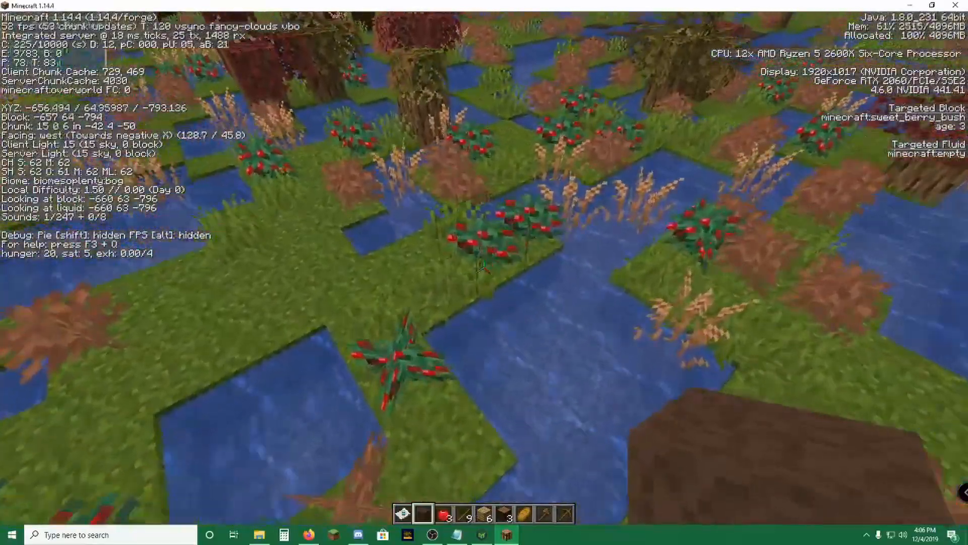
key("e")
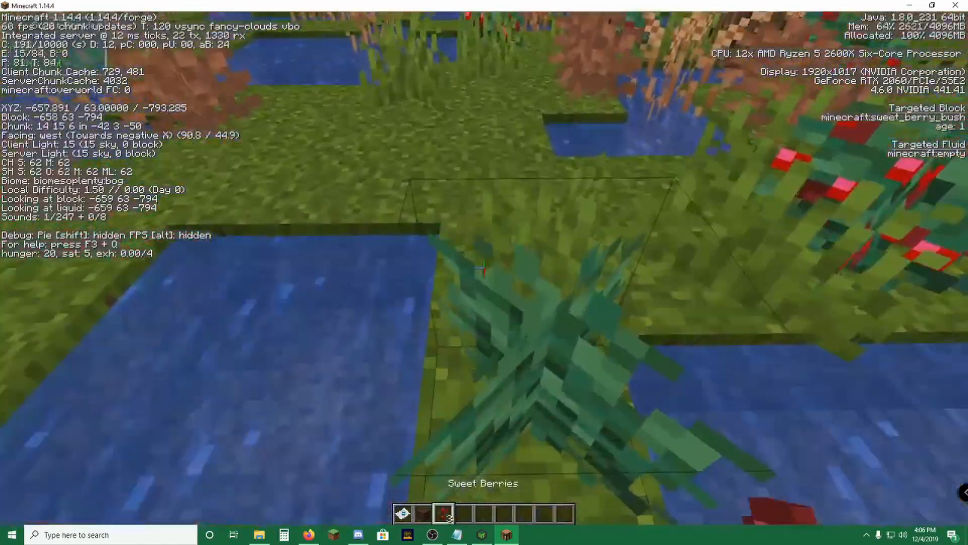
key("e")
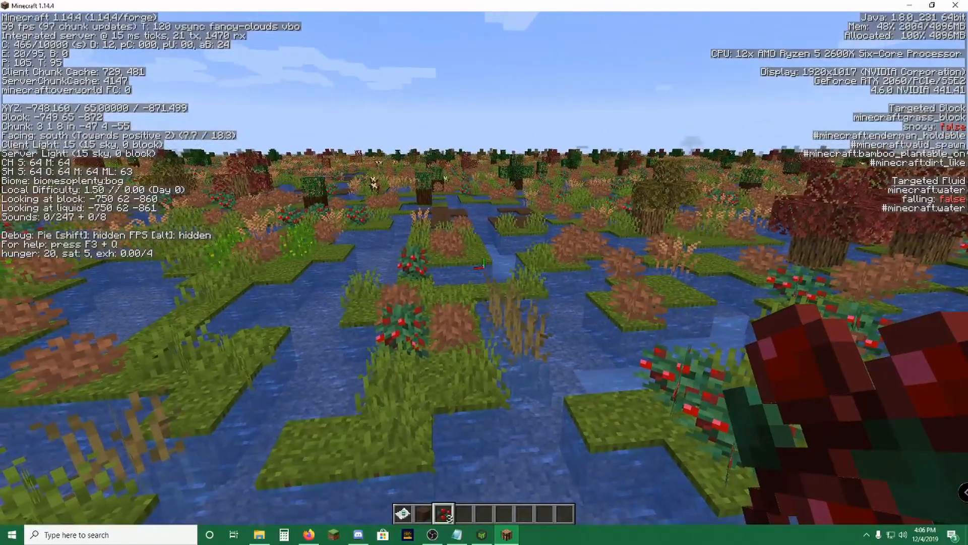
key("F3")
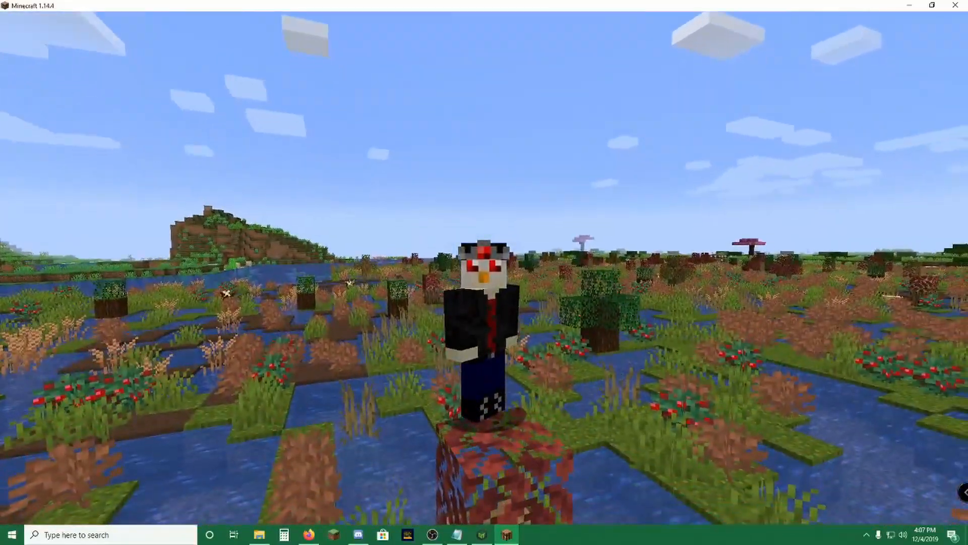
Step: Pause the game to bring up the Game Menu
key("Escape")
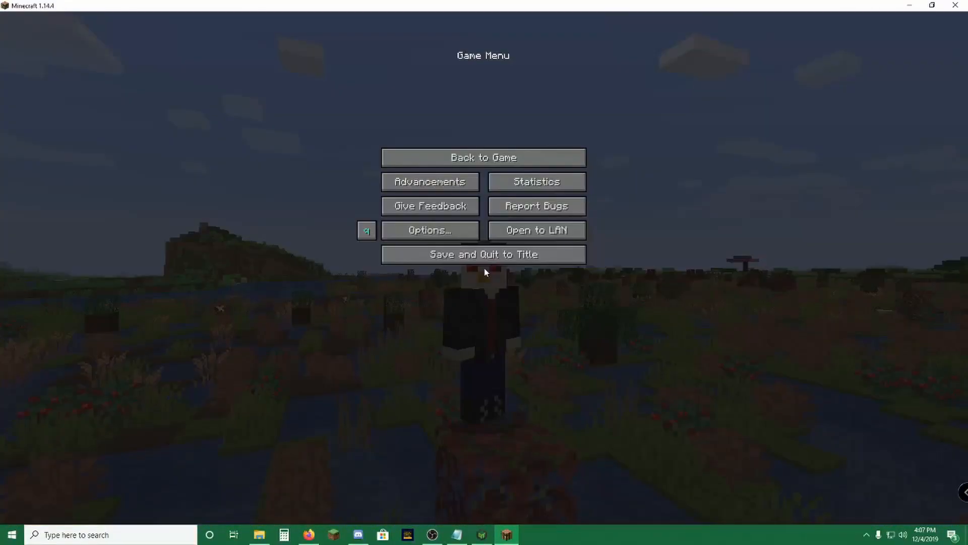
Step: Save and quit the world, then open All the Mods 4 settings with the memory value selected and Calculator up
left_click(483, 254)
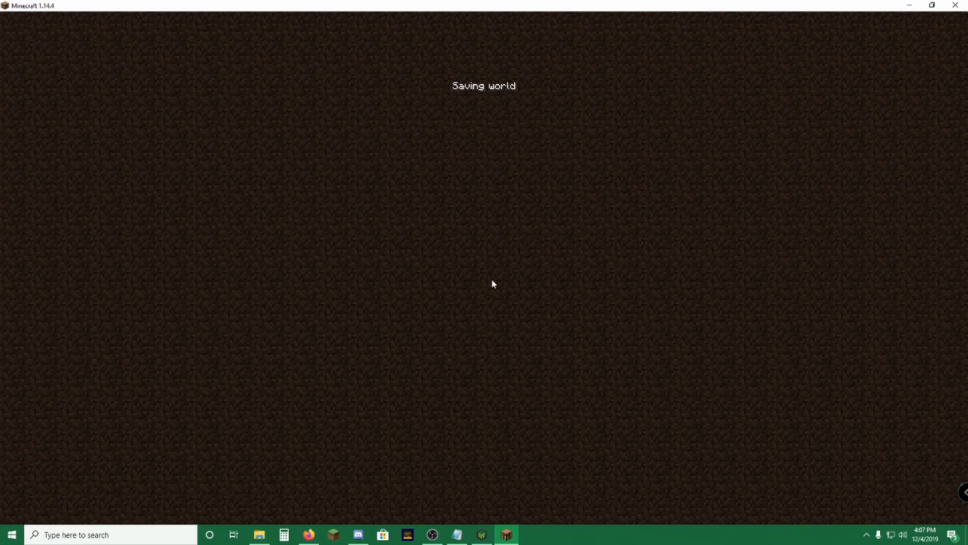
mouse_move(480, 282)
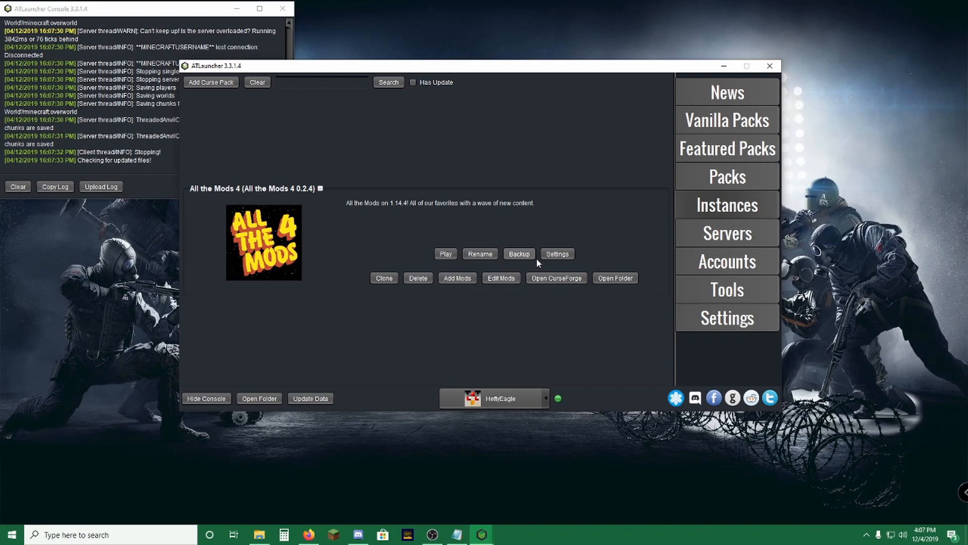
left_click(556, 253)
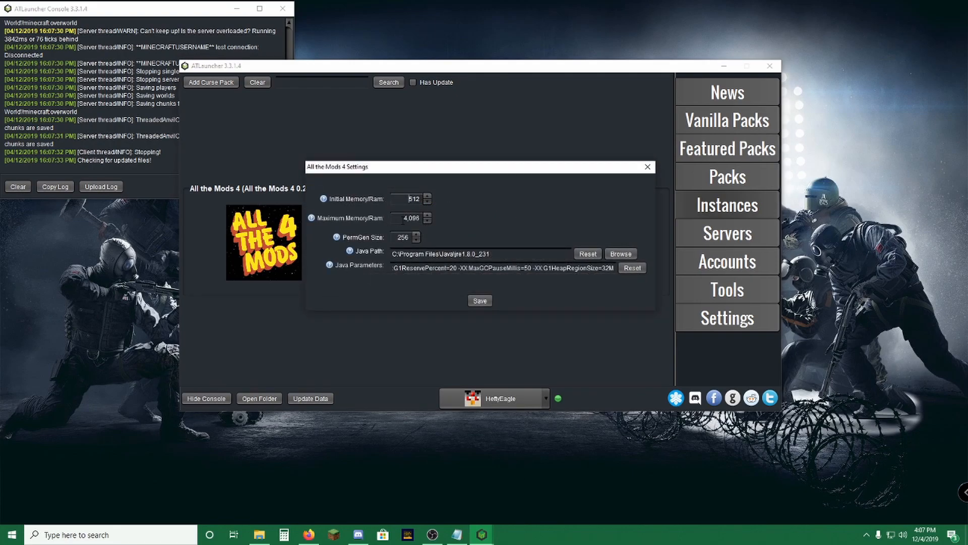
triple_click(408, 218)
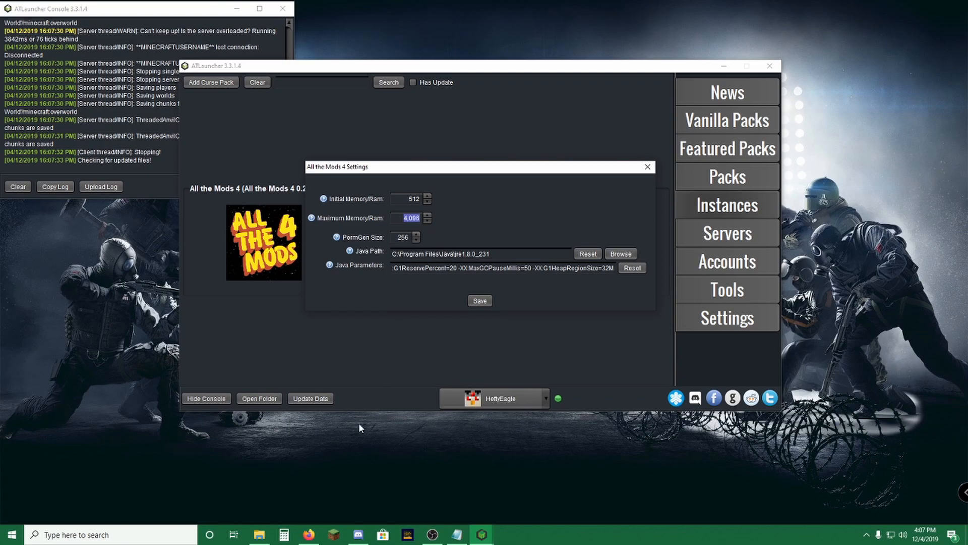
mouse_move(147, 250)
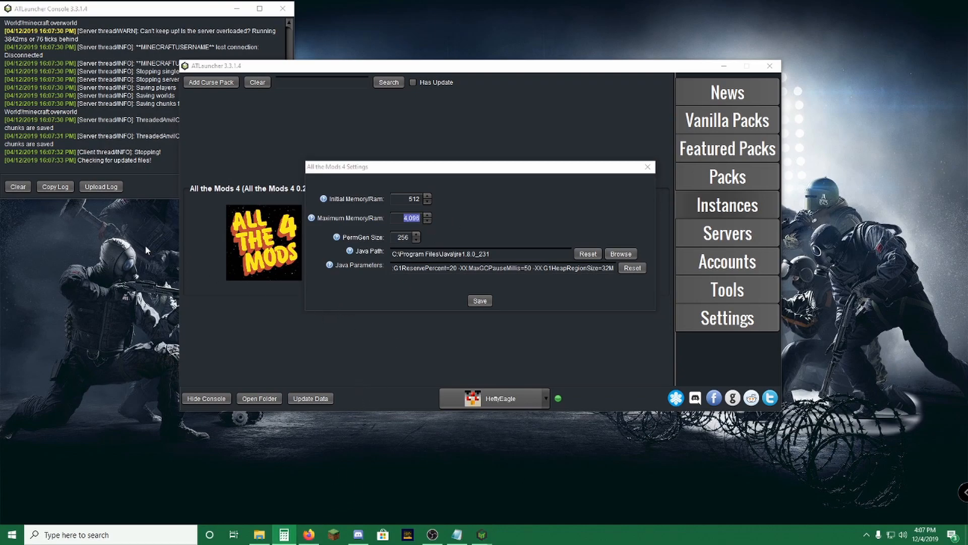
left_click(282, 535)
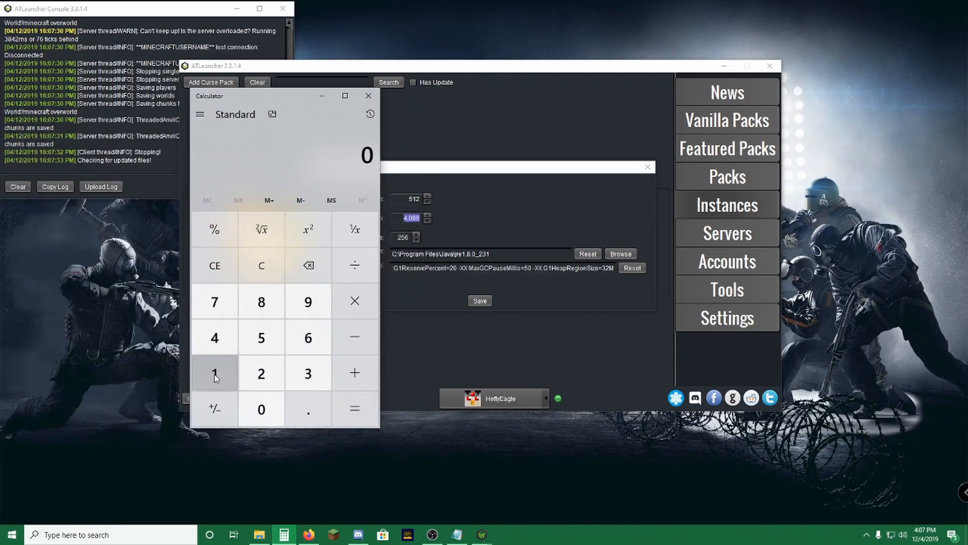
Step: Work out 4096 + 2048 = 6144 in Calculator beside the settings and return to the Maximum Memory field
left_click(214, 337)
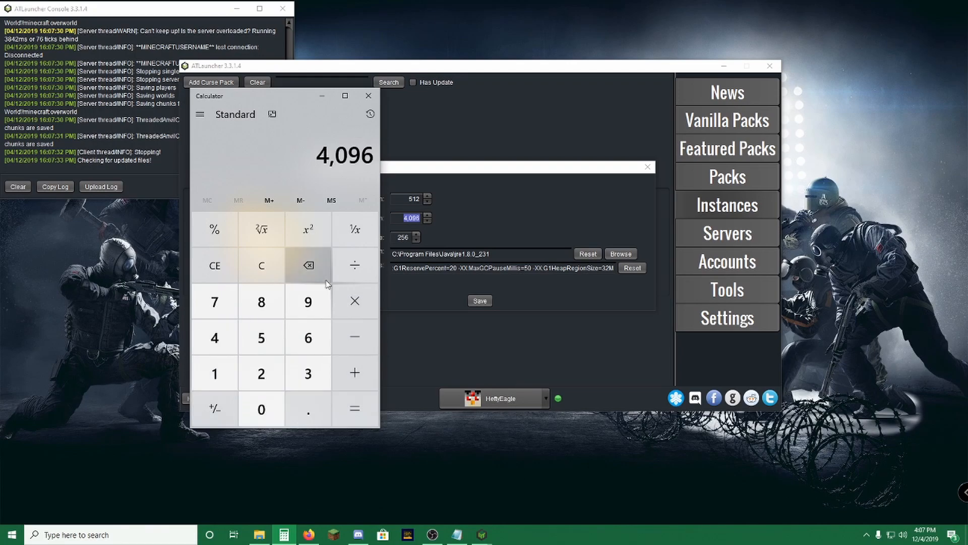
left_click_drag(281, 96, 562, 107)
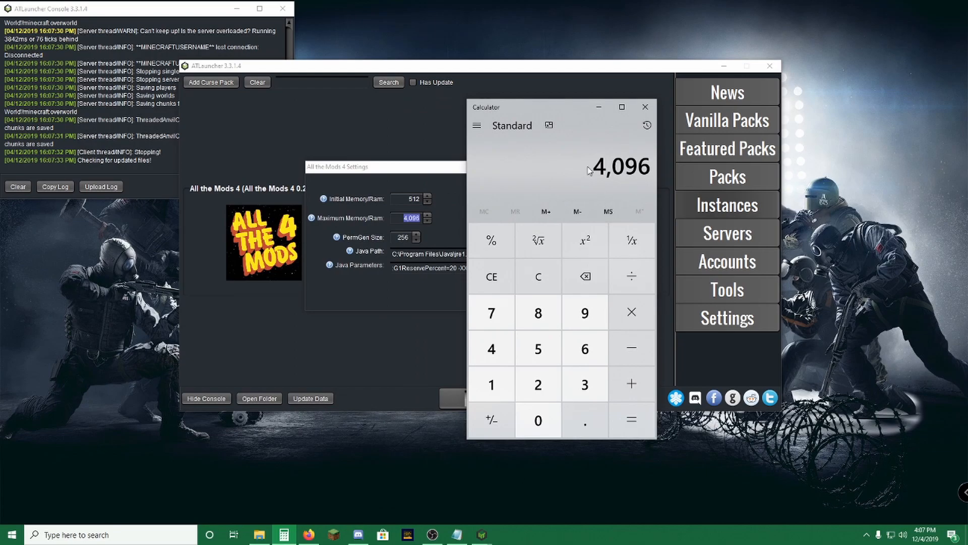
left_click(645, 107)
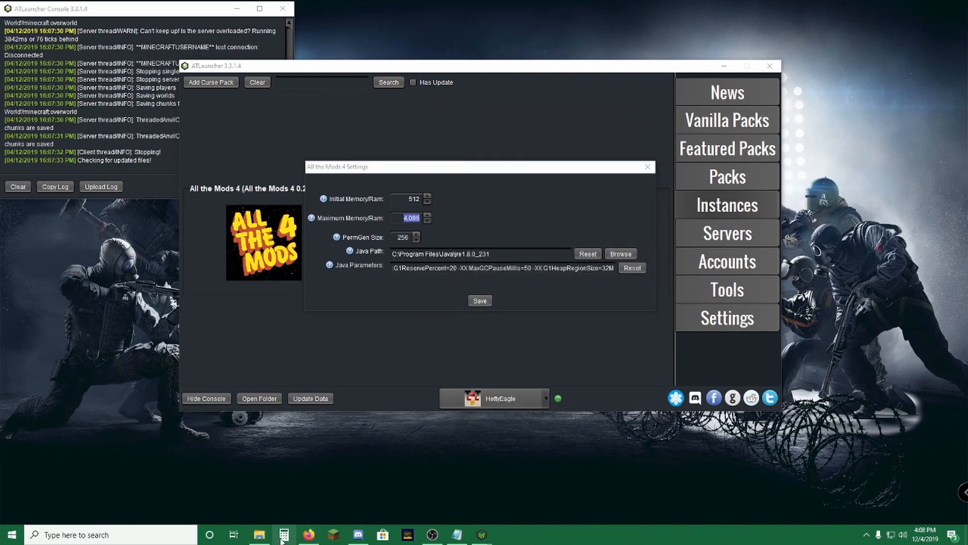
left_click(282, 535)
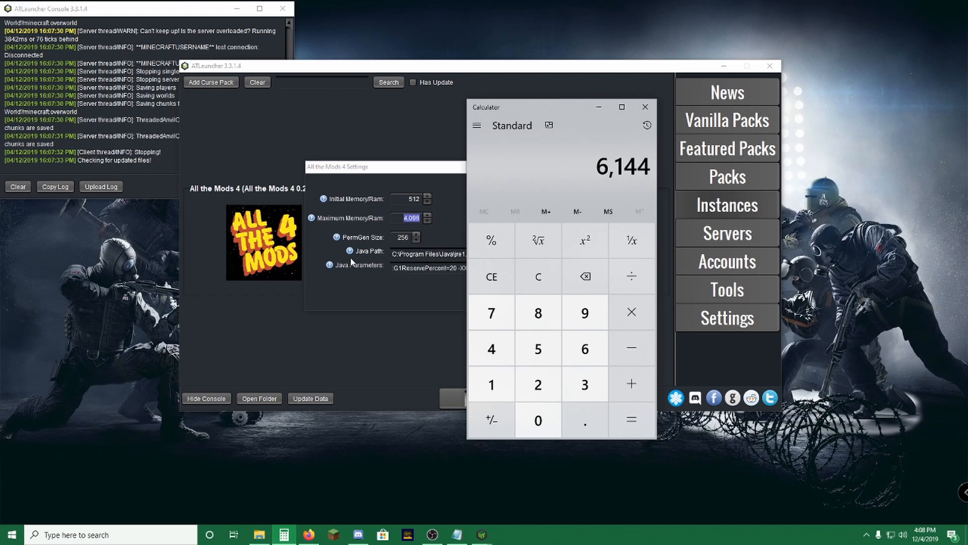
left_click(645, 107)
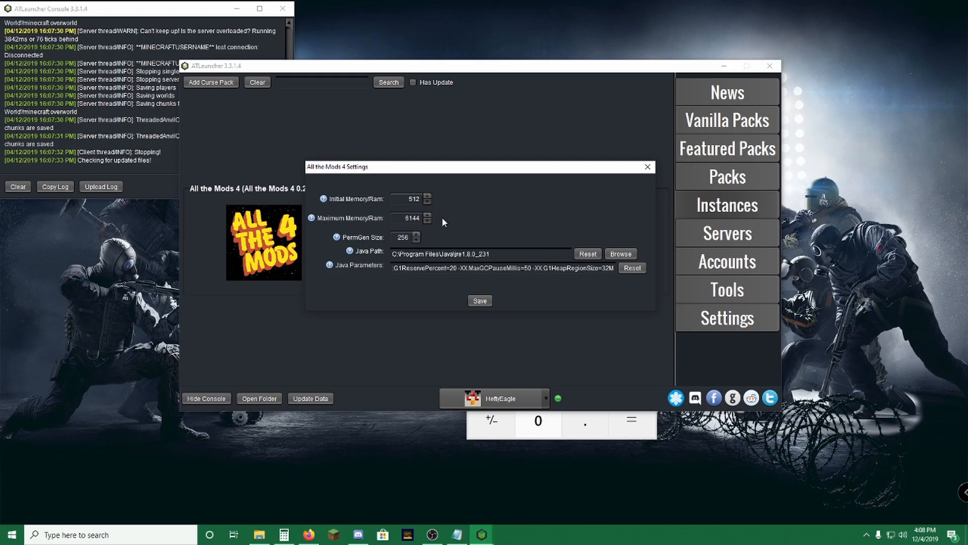
mouse_move(441, 229)
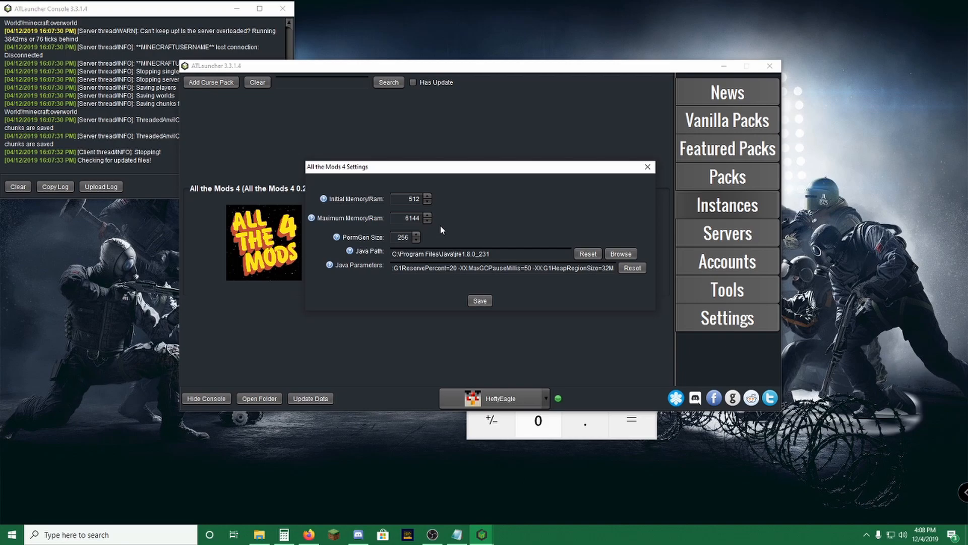
mouse_move(455, 294)
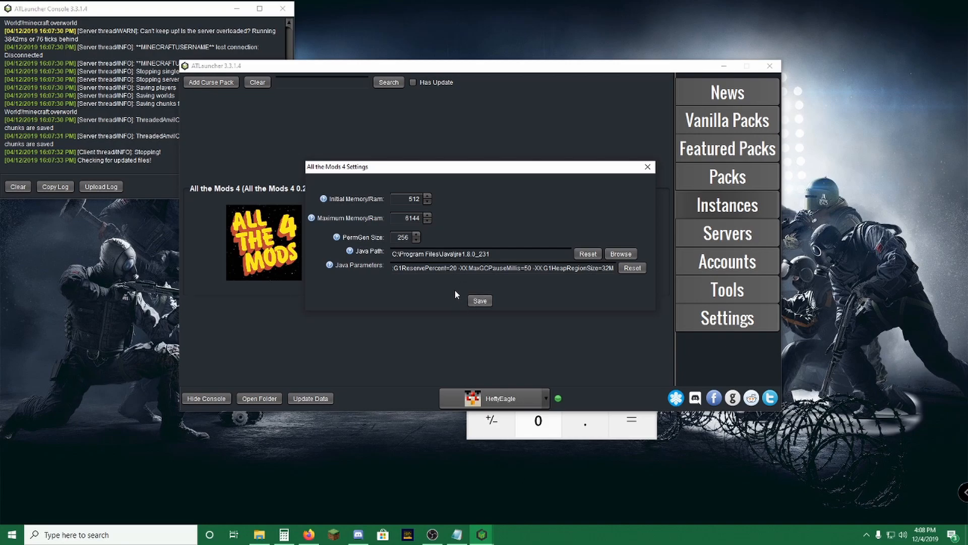
mouse_move(458, 287)
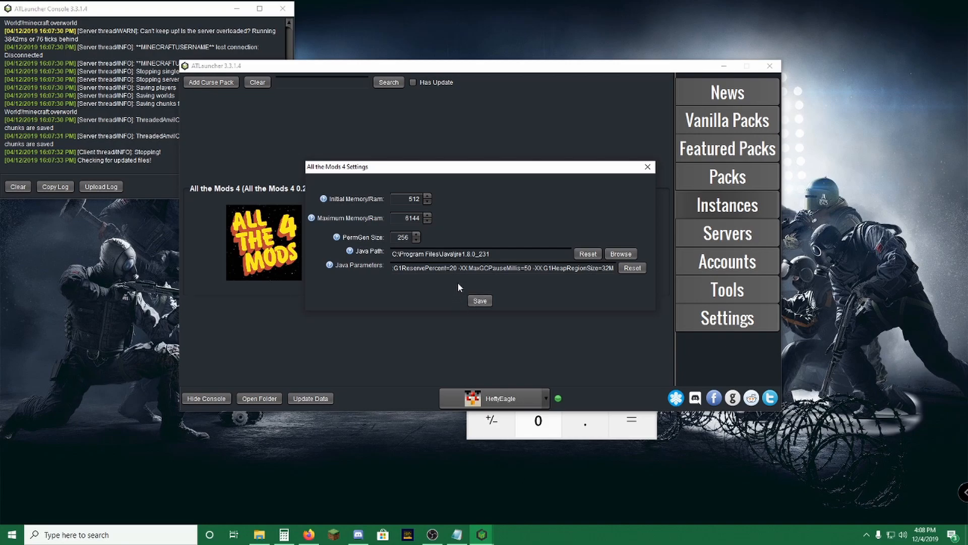
Step: Save the instance settings with Maximum Memory at 6144 MB
left_click(479, 300)
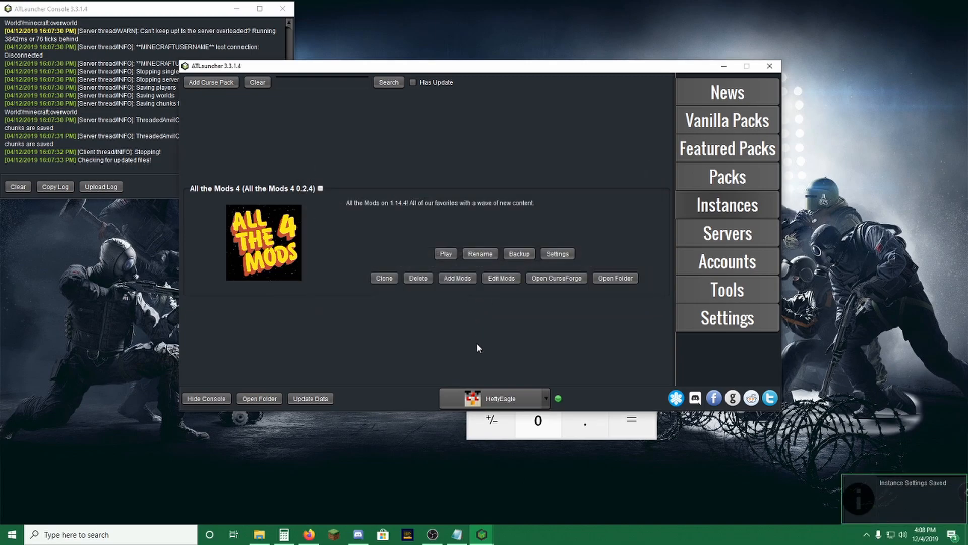
mouse_move(937, 496)
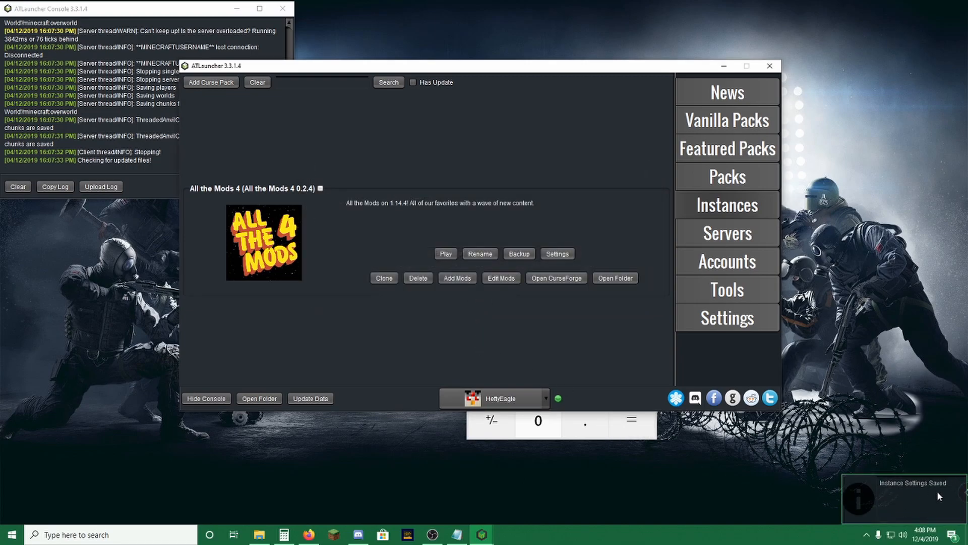
mouse_move(448, 373)
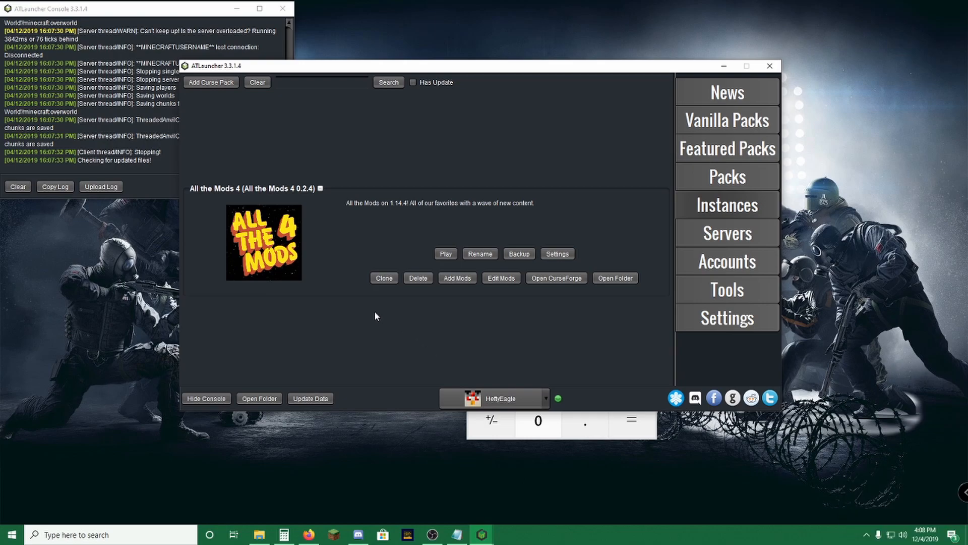
mouse_move(378, 320)
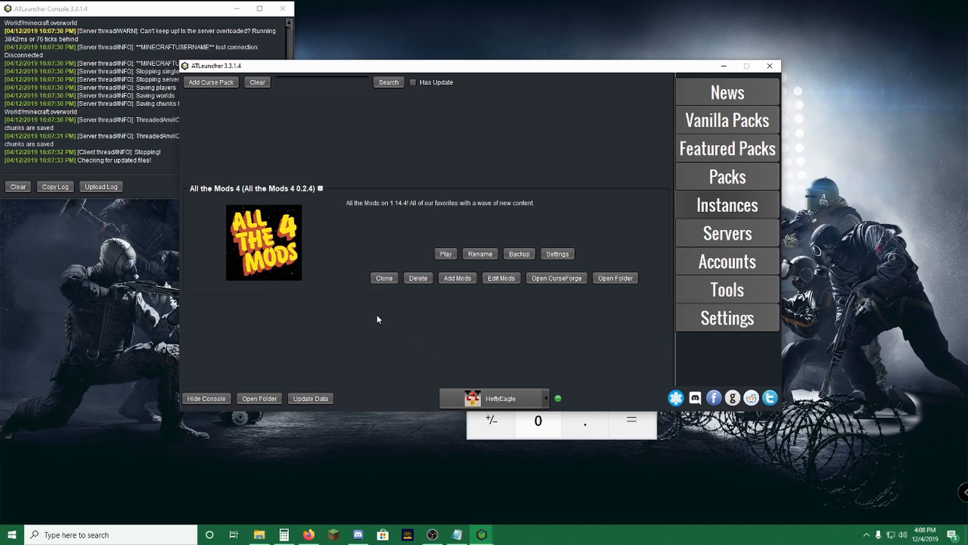